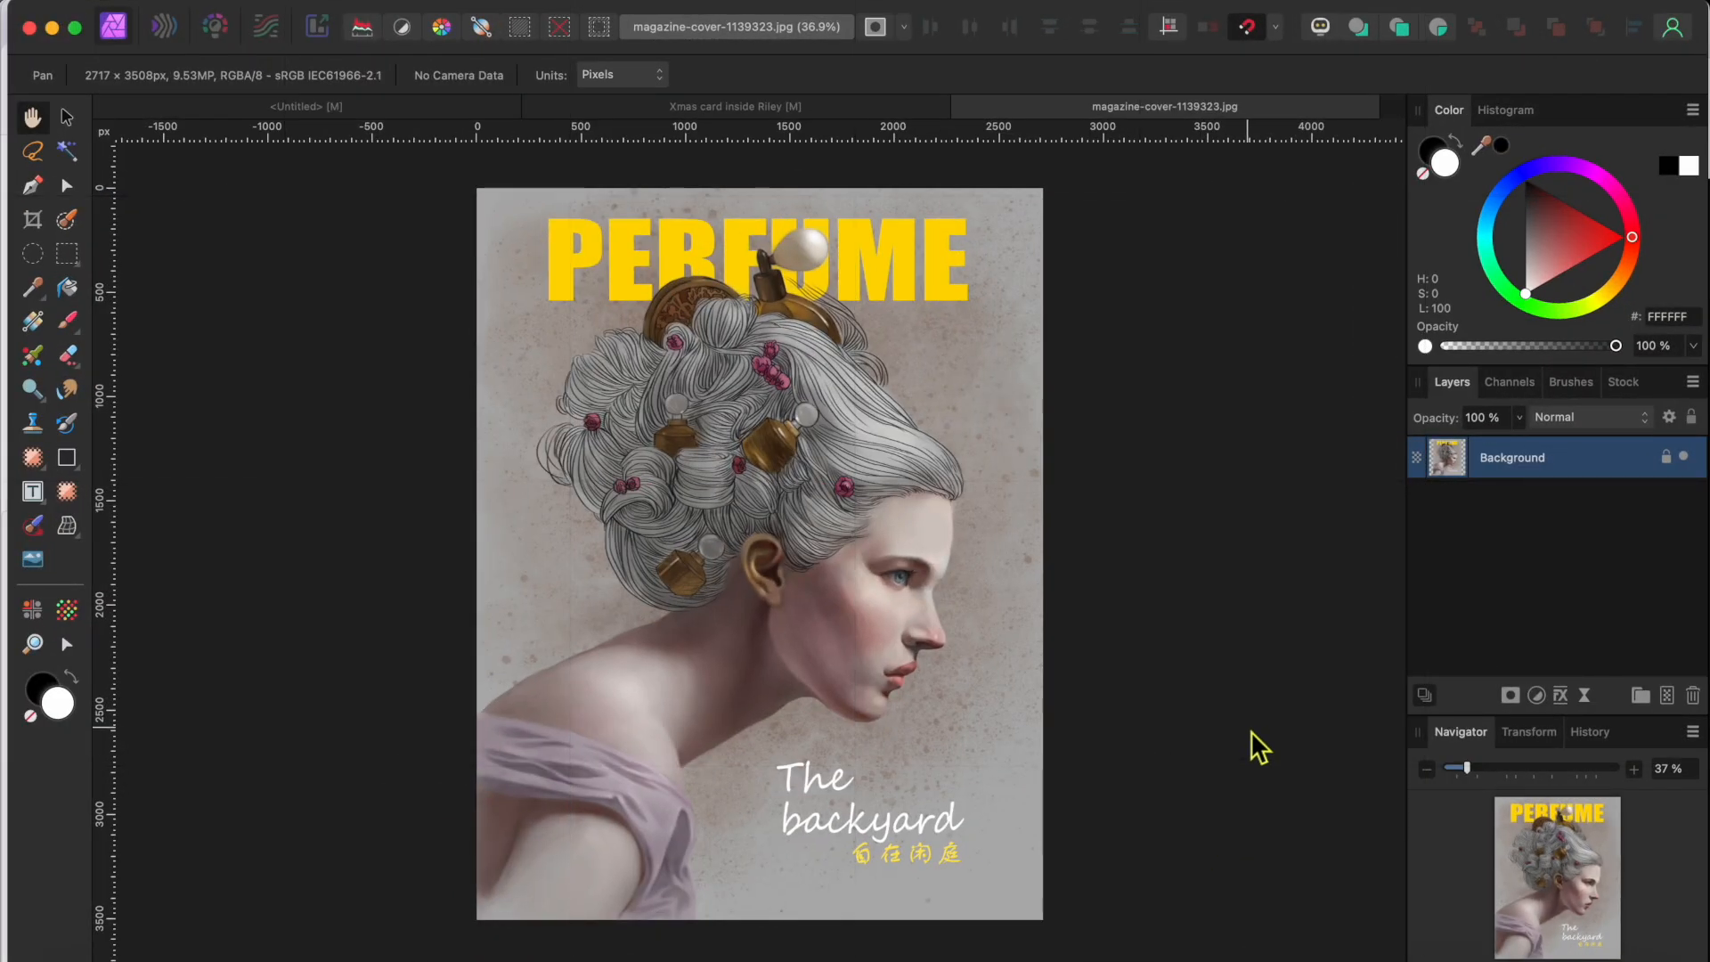
{"action": "mouse_move", "coordinate": [1233, 764]}
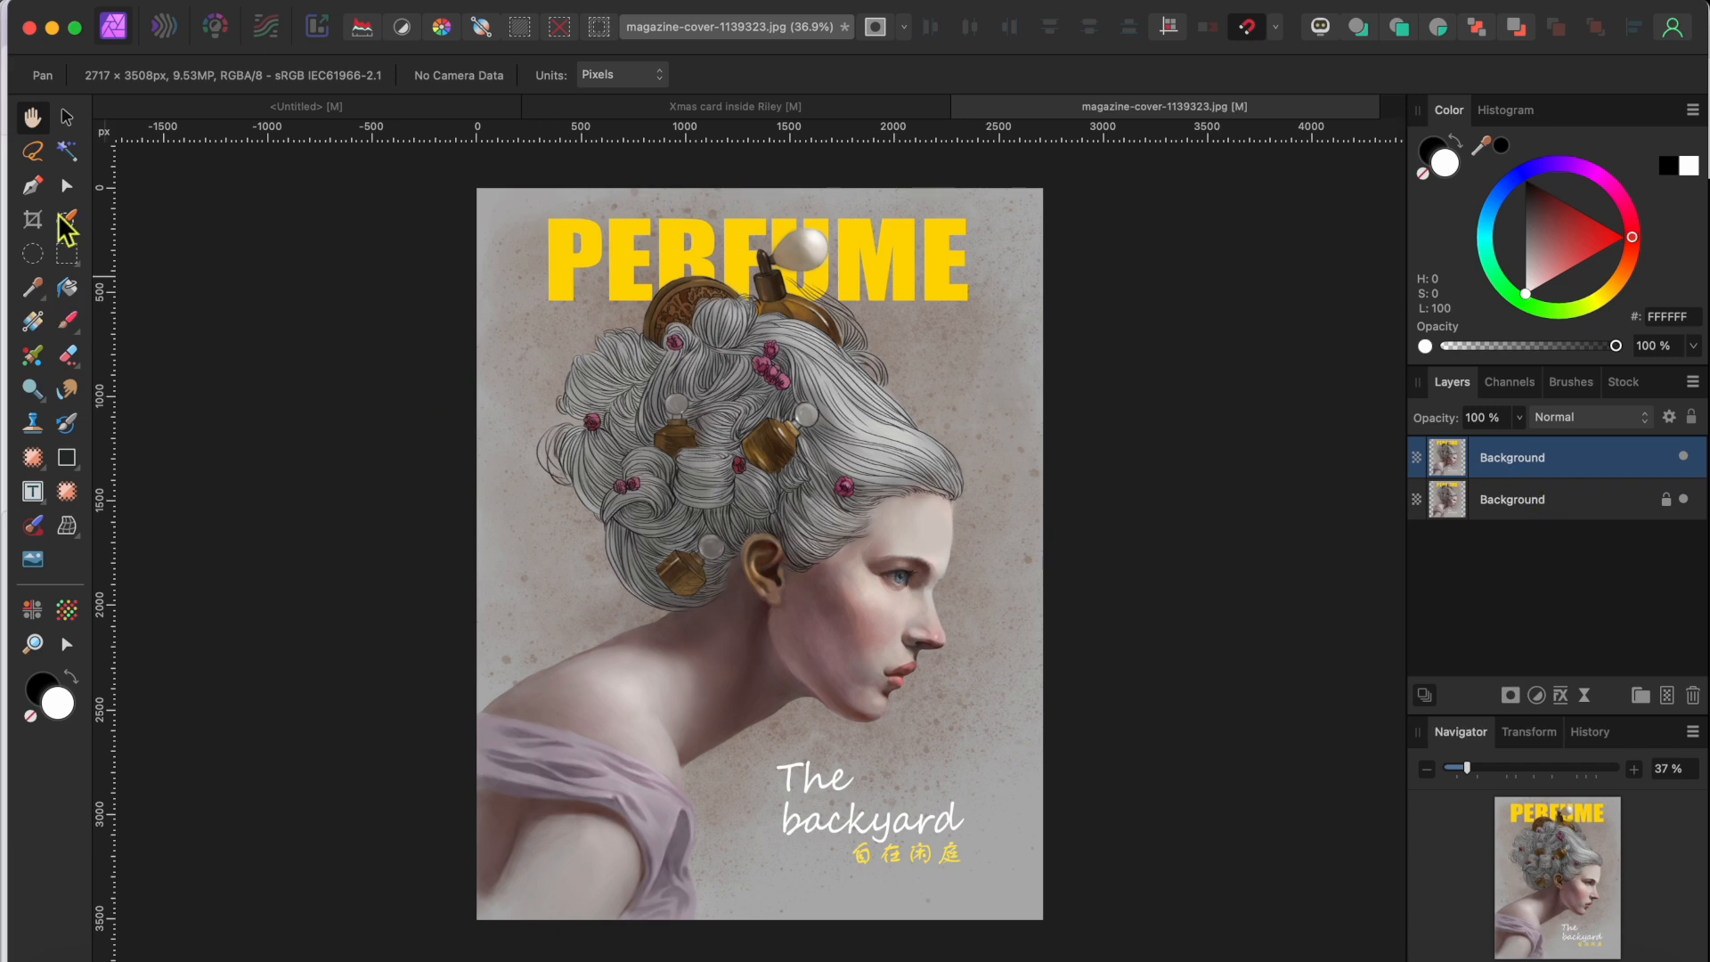
Select the woman, her hair and the perfume bottles with the Selection Brush.
{"action": "left_click", "coordinate": [66, 219]}
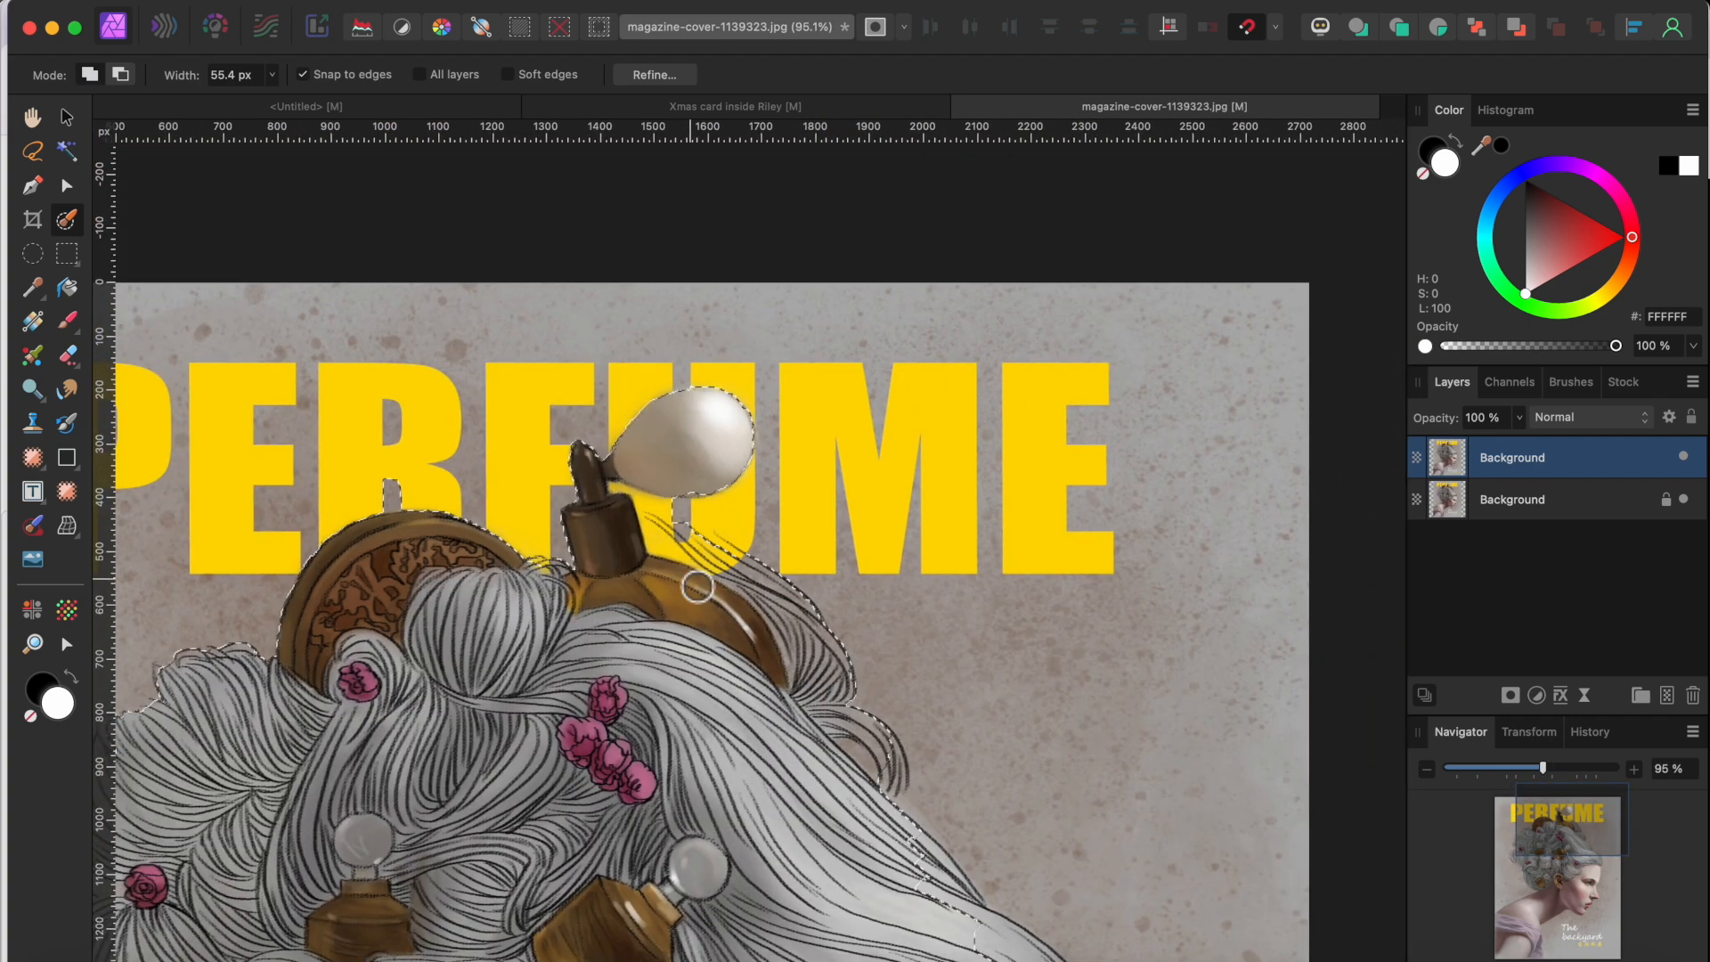
Refine the selection edges around the perfume bottle neck, marking the gap beneath it as background.
{"action": "left_click", "coordinate": [652, 75]}
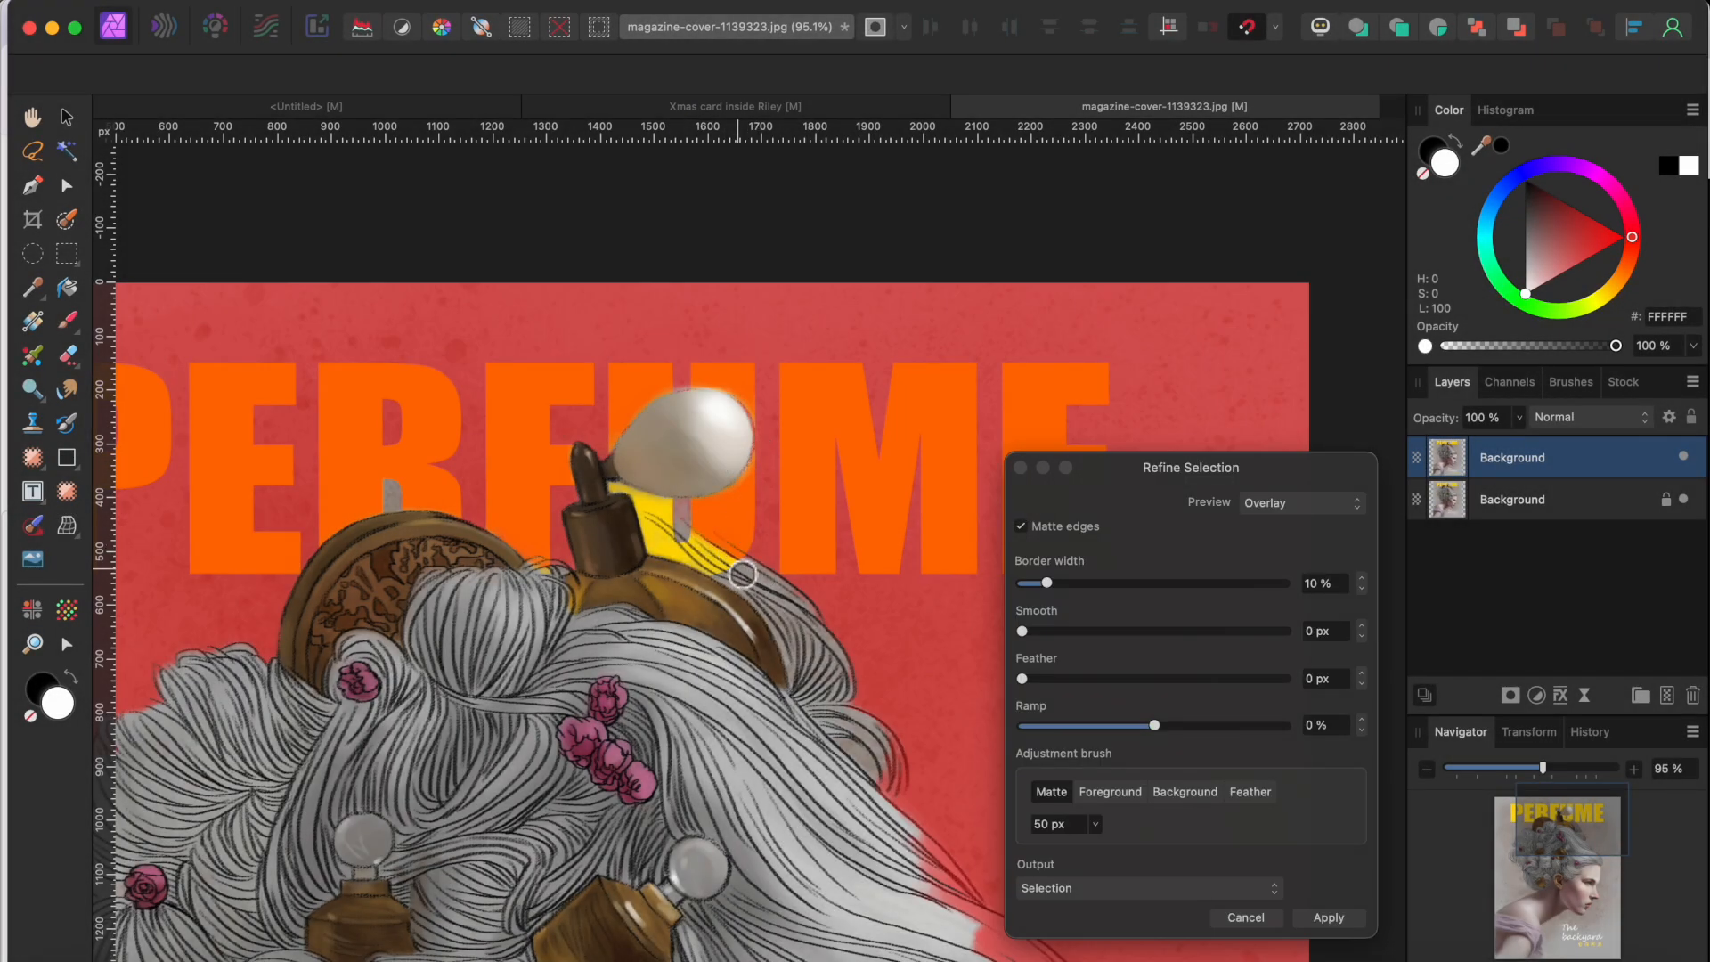
{"action": "left_click_drag", "start_coordinate": [741, 575], "coordinate": [616, 489]}
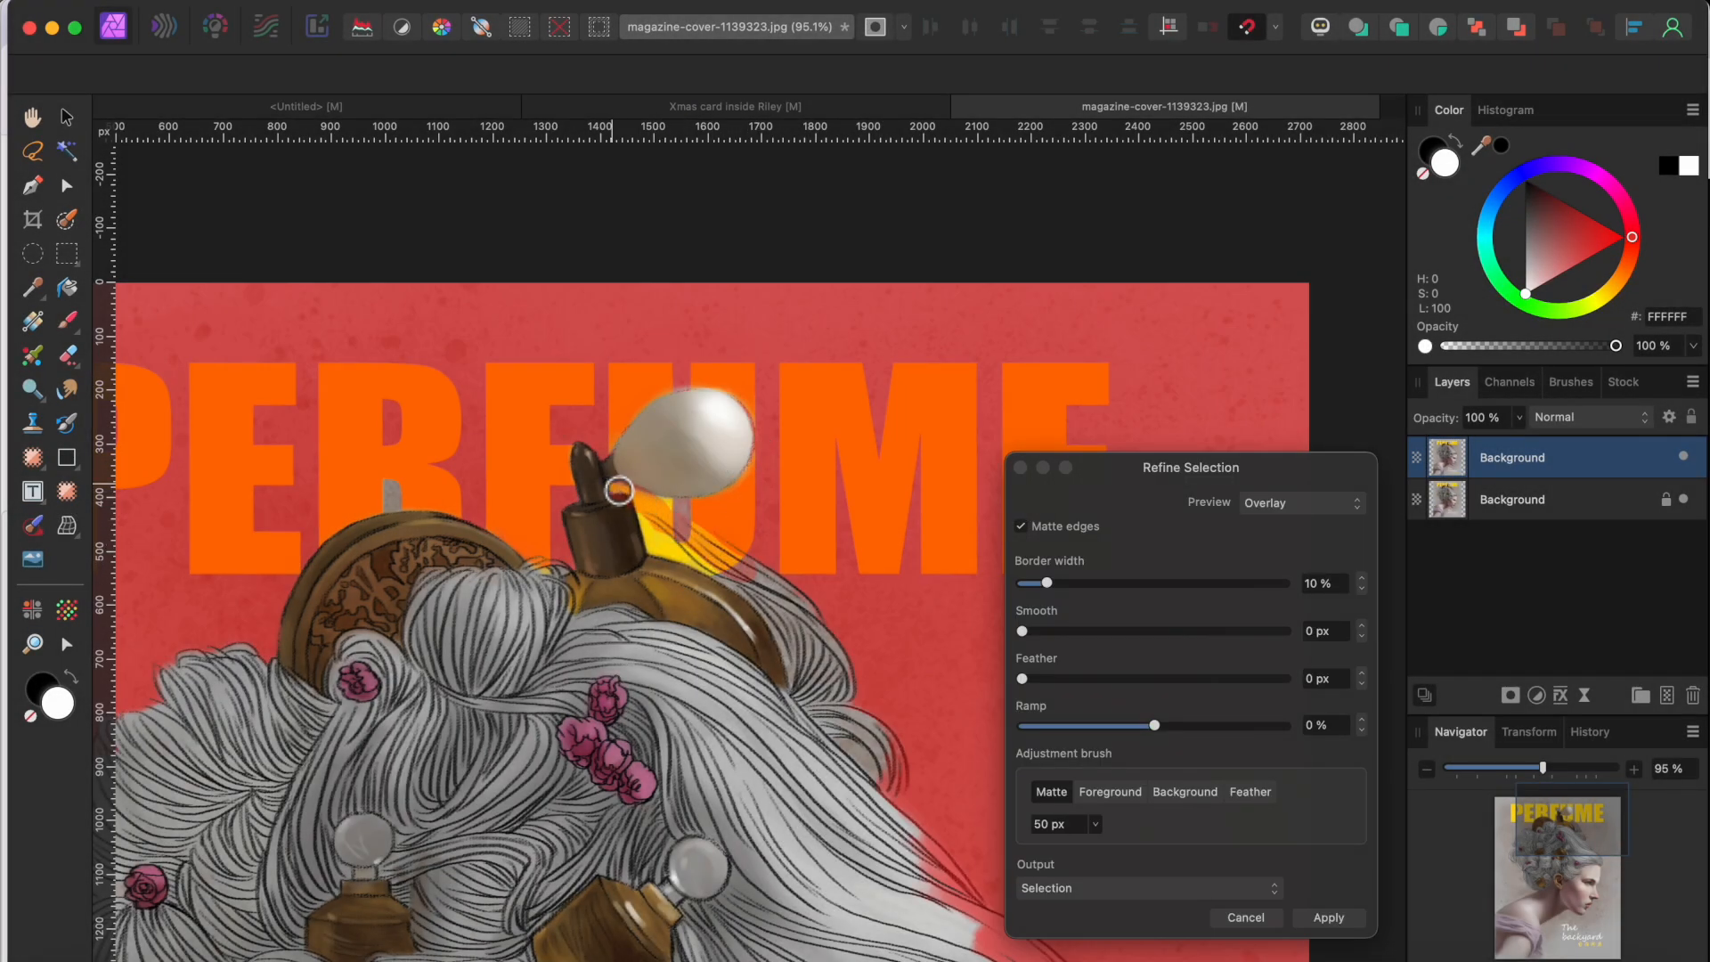
{"action": "left_click_drag", "start_coordinate": [617, 488], "coordinate": [678, 558]}
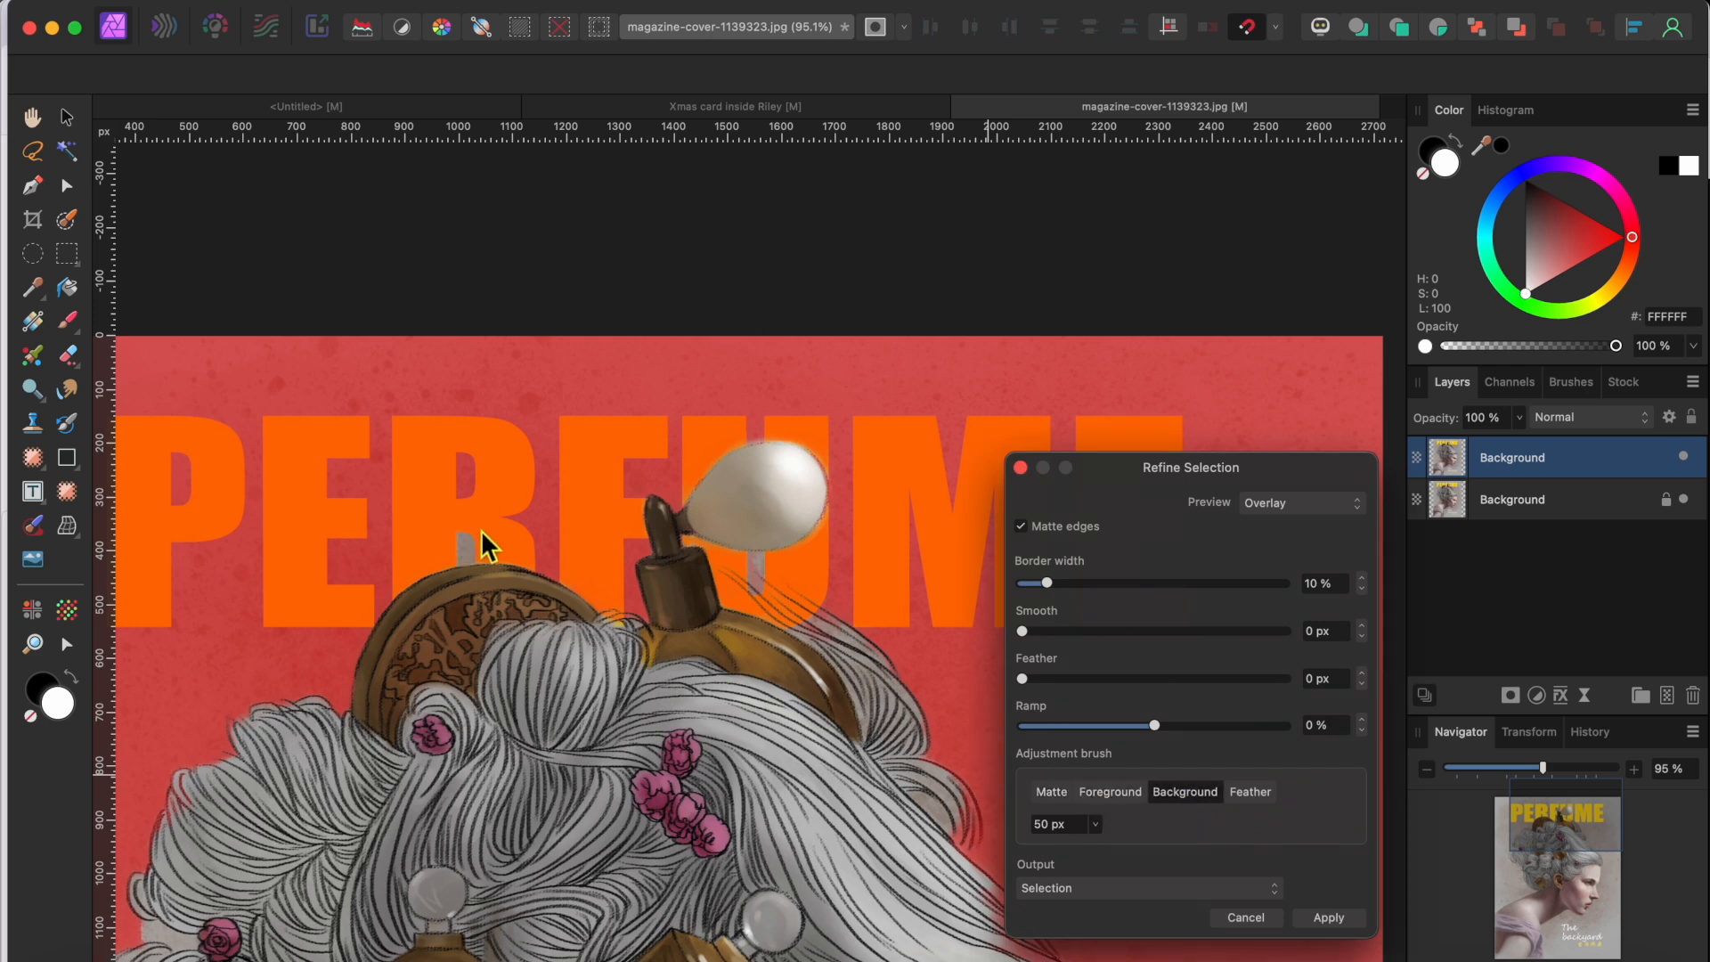
{"action": "mouse_move", "coordinate": [470, 551]}
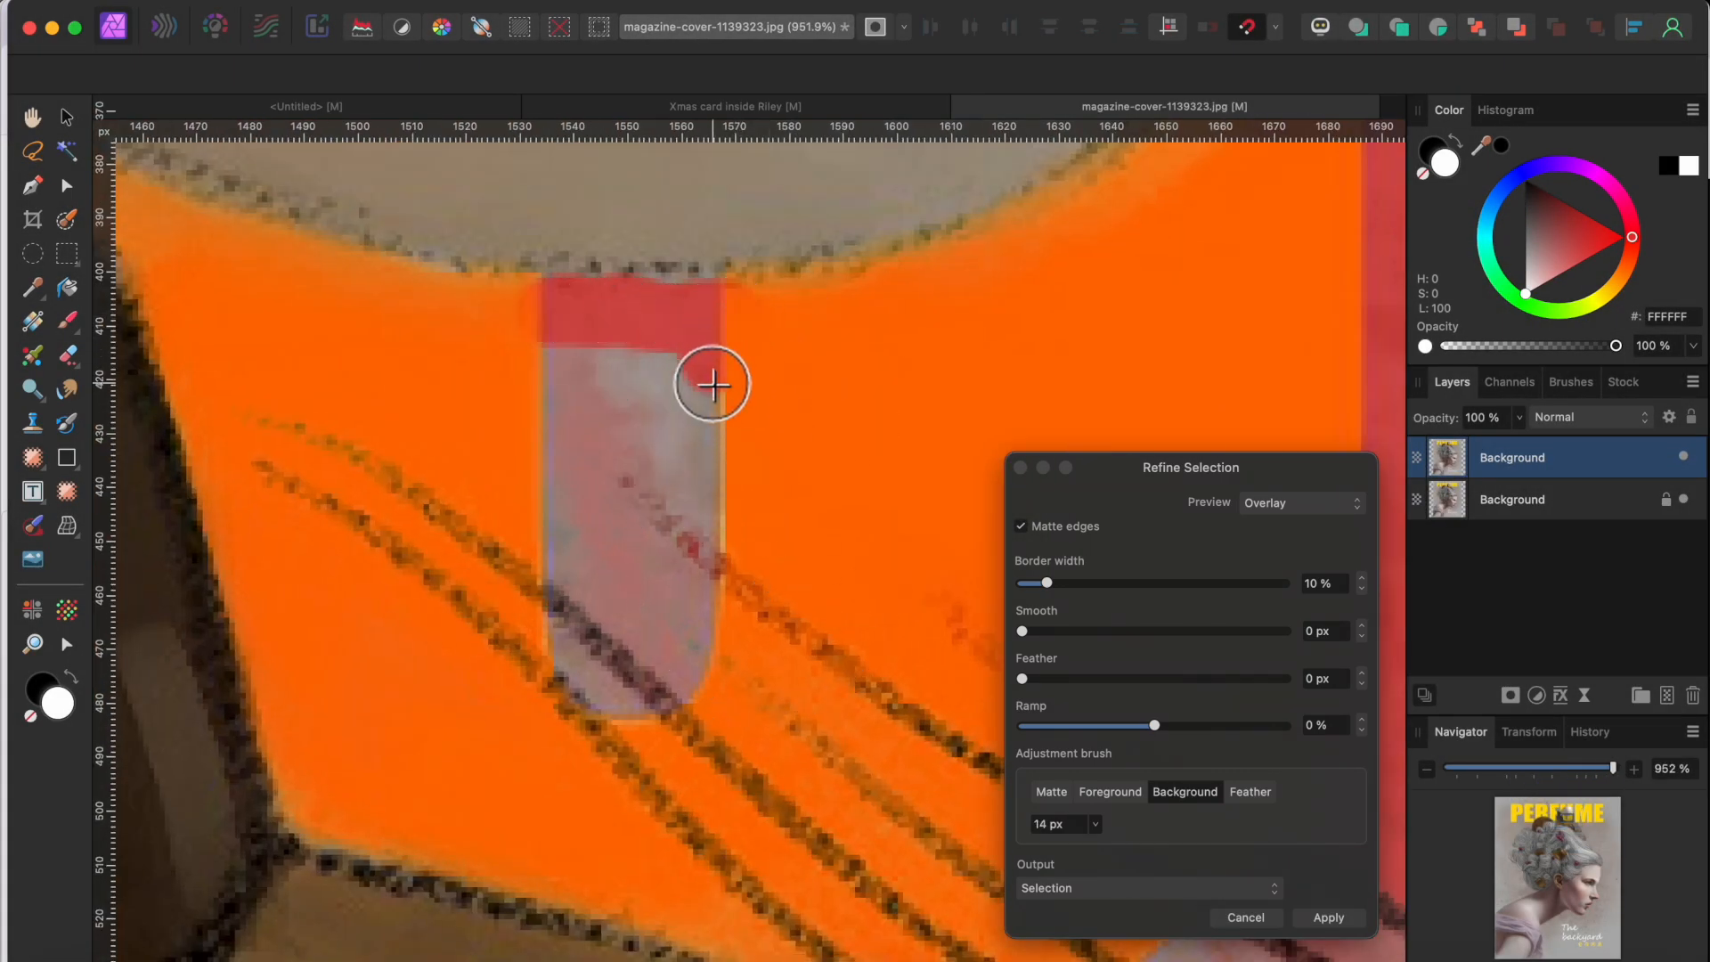
{"action": "left_click_drag", "start_coordinate": [711, 385], "coordinate": [613, 590]}
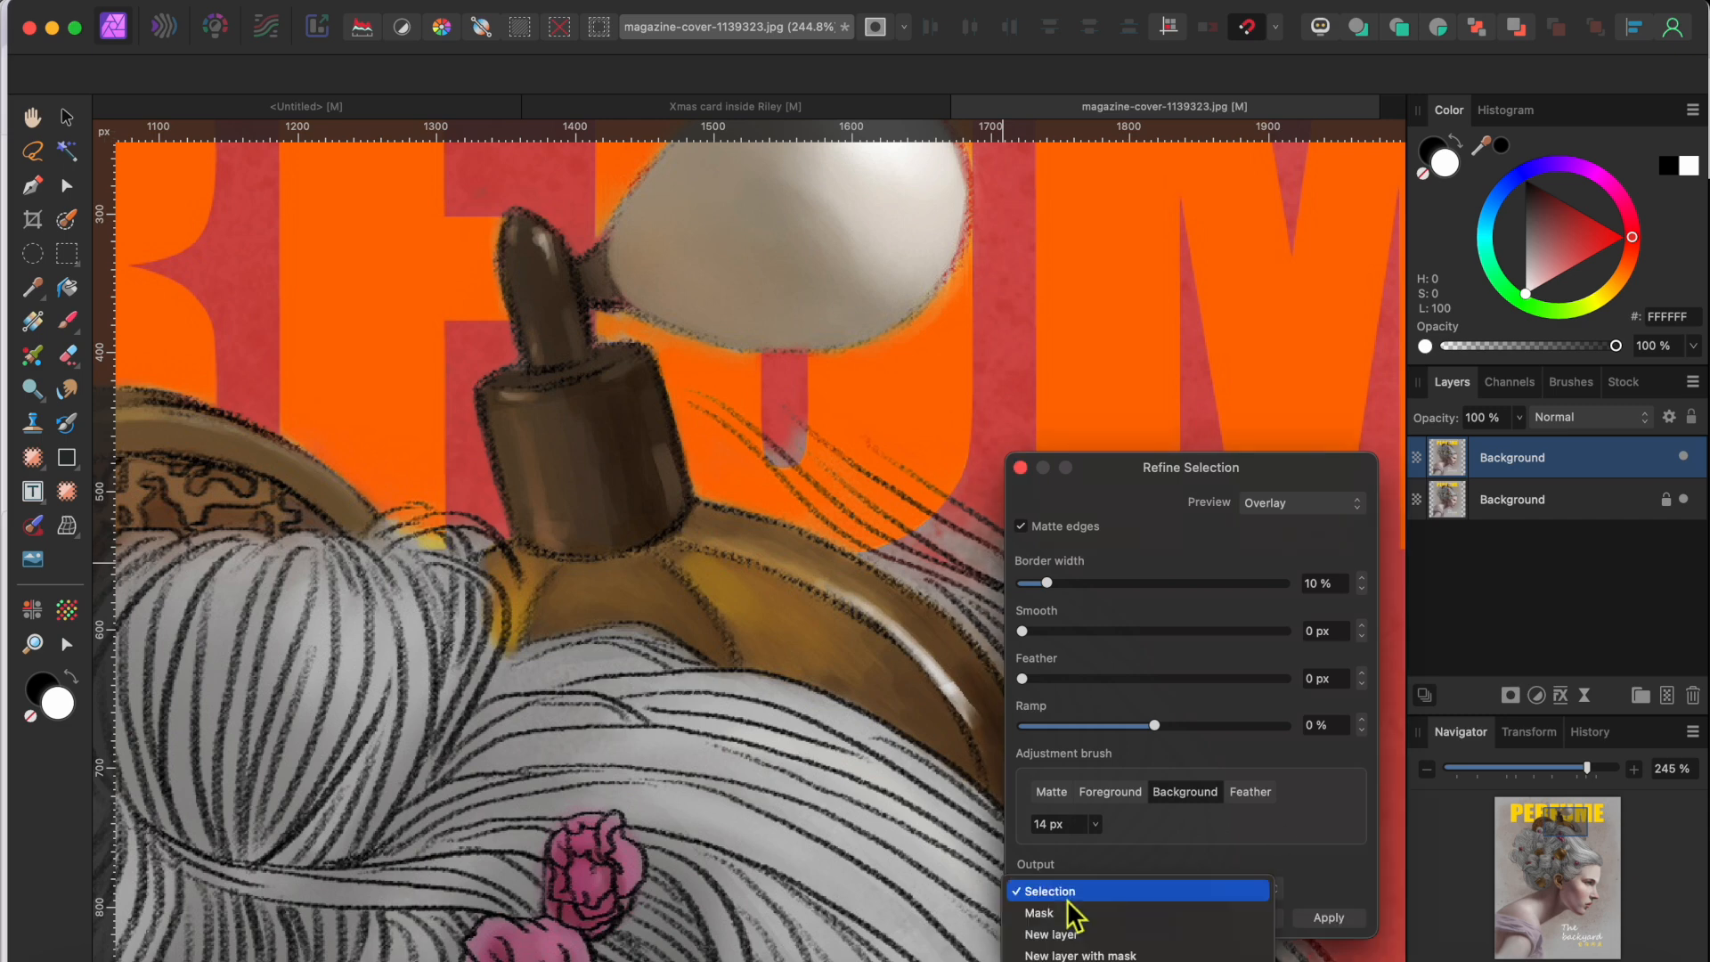
Output the refined selection as a new layer with mask and apply it.
{"action": "left_click", "coordinate": [1082, 951]}
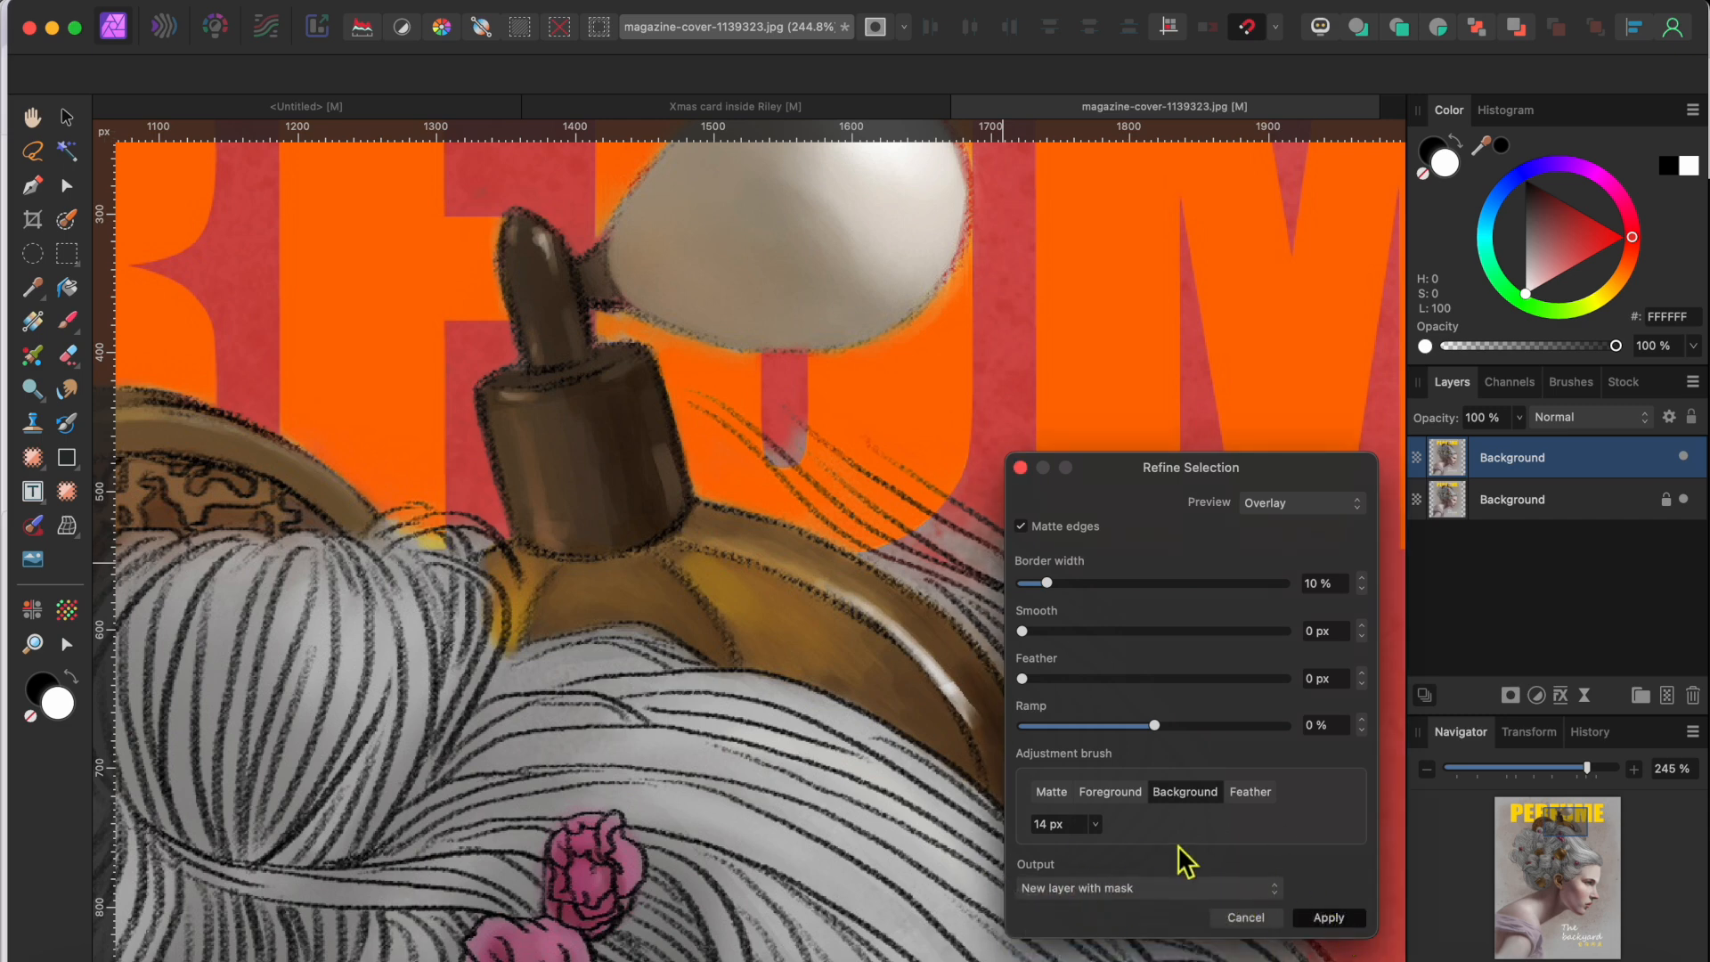
{"action": "left_click", "coordinate": [1327, 917]}
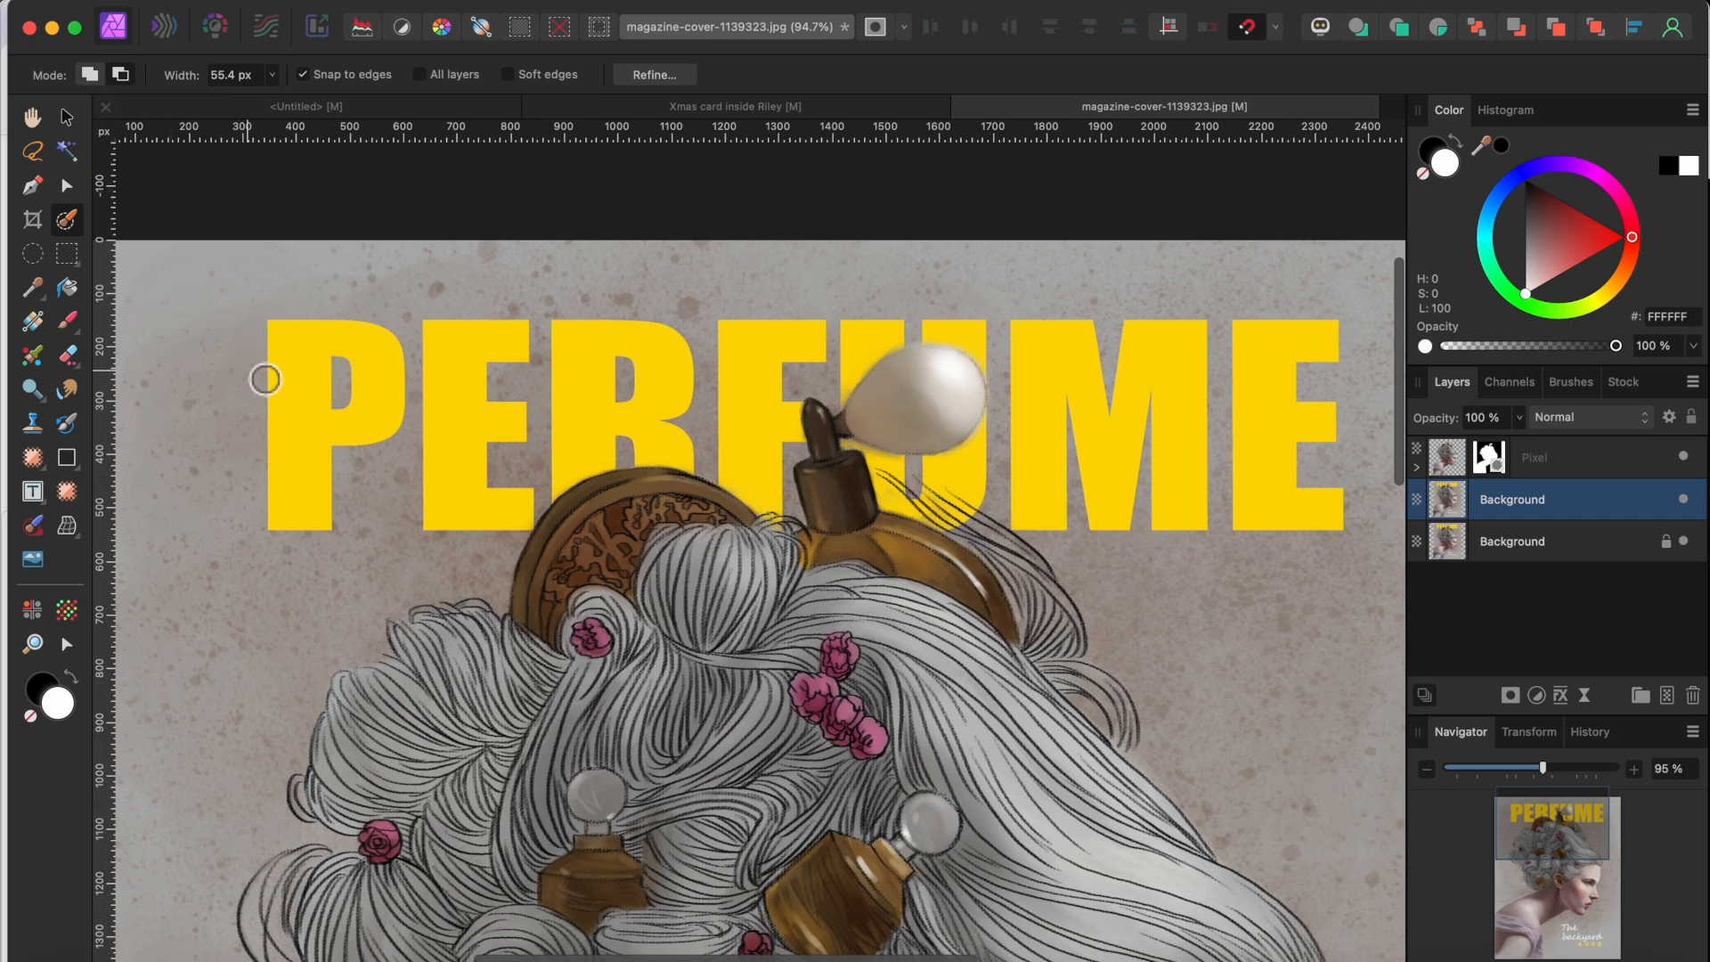
{"action": "mouse_move", "coordinate": [306, 378]}
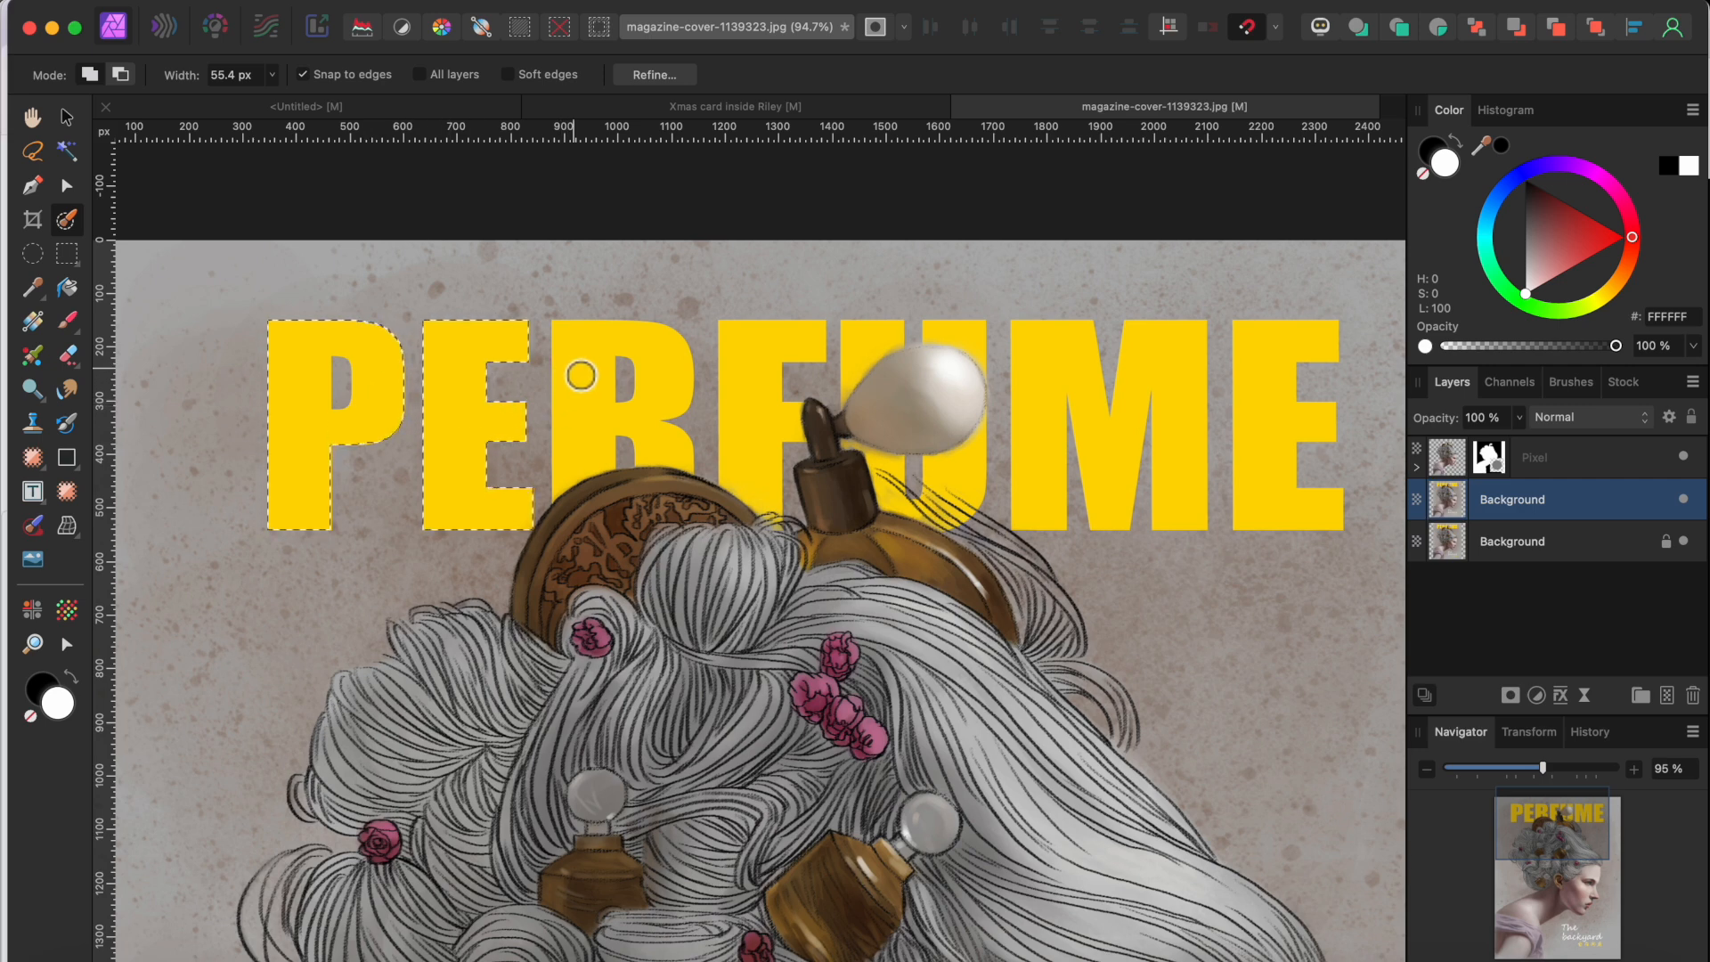
Paint a selection over the yellow PERFUME title letters on the middle Background layer.
{"action": "left_click_drag", "start_coordinate": [581, 376], "coordinate": [765, 370]}
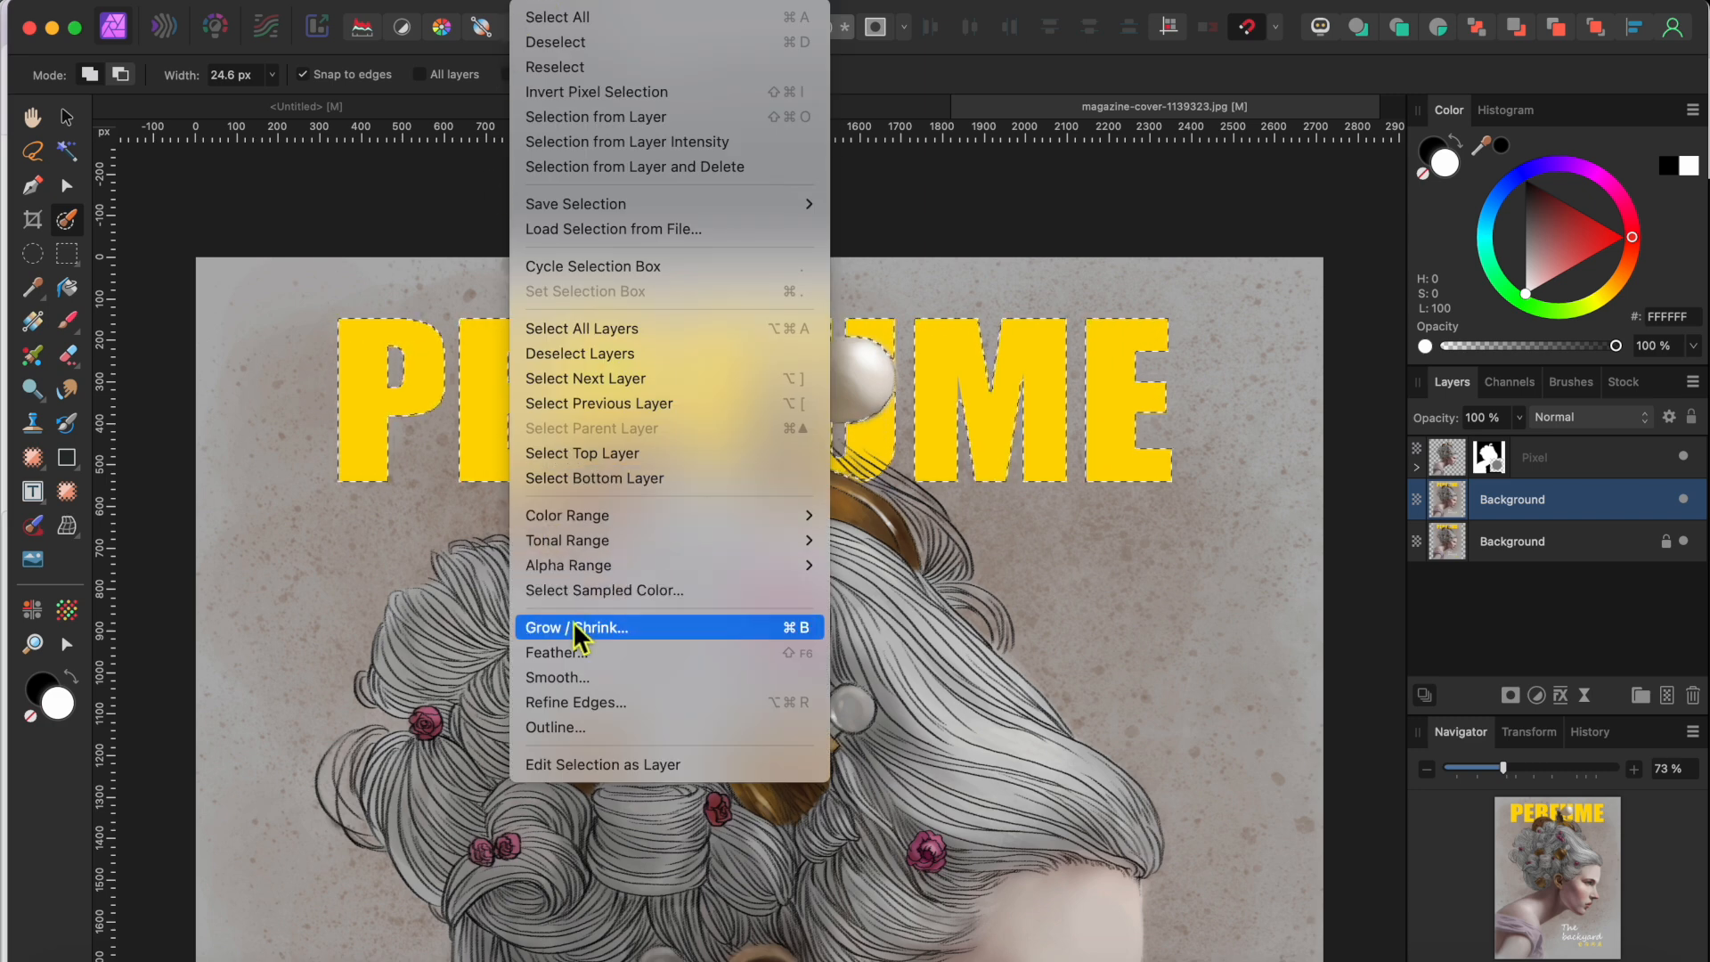
Grow the title selection by a small radius to cover the letter edges.
{"action": "left_click", "coordinate": [575, 627]}
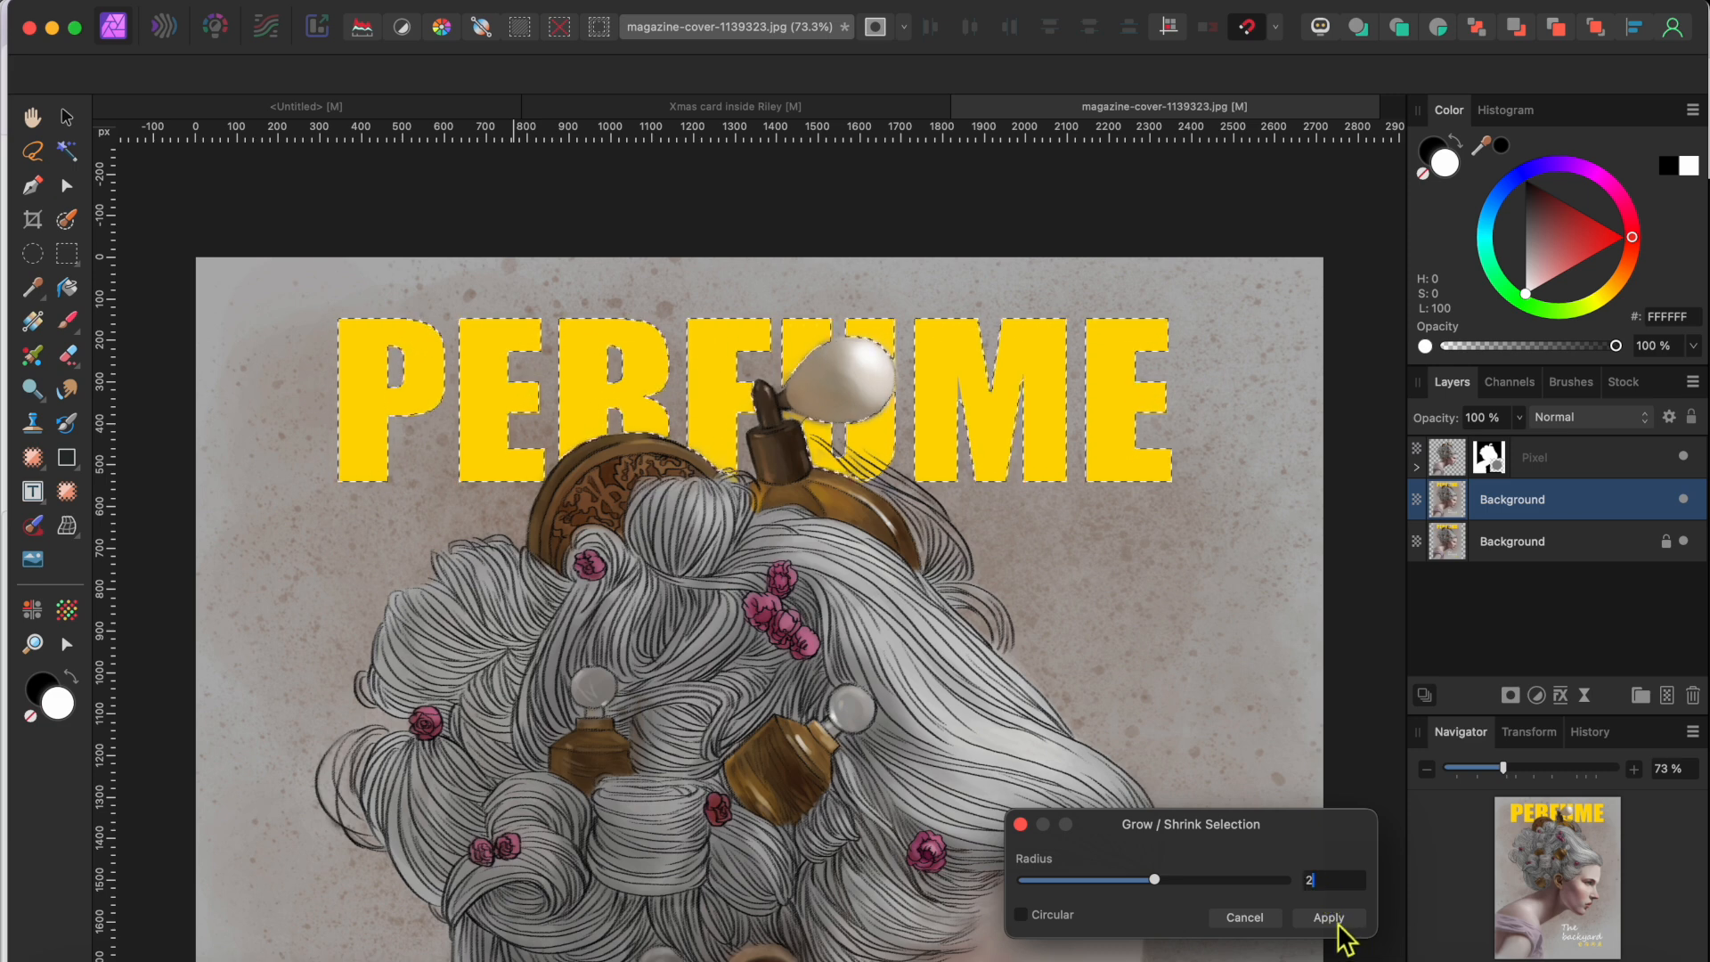
{"action": "left_click", "coordinate": [1325, 917]}
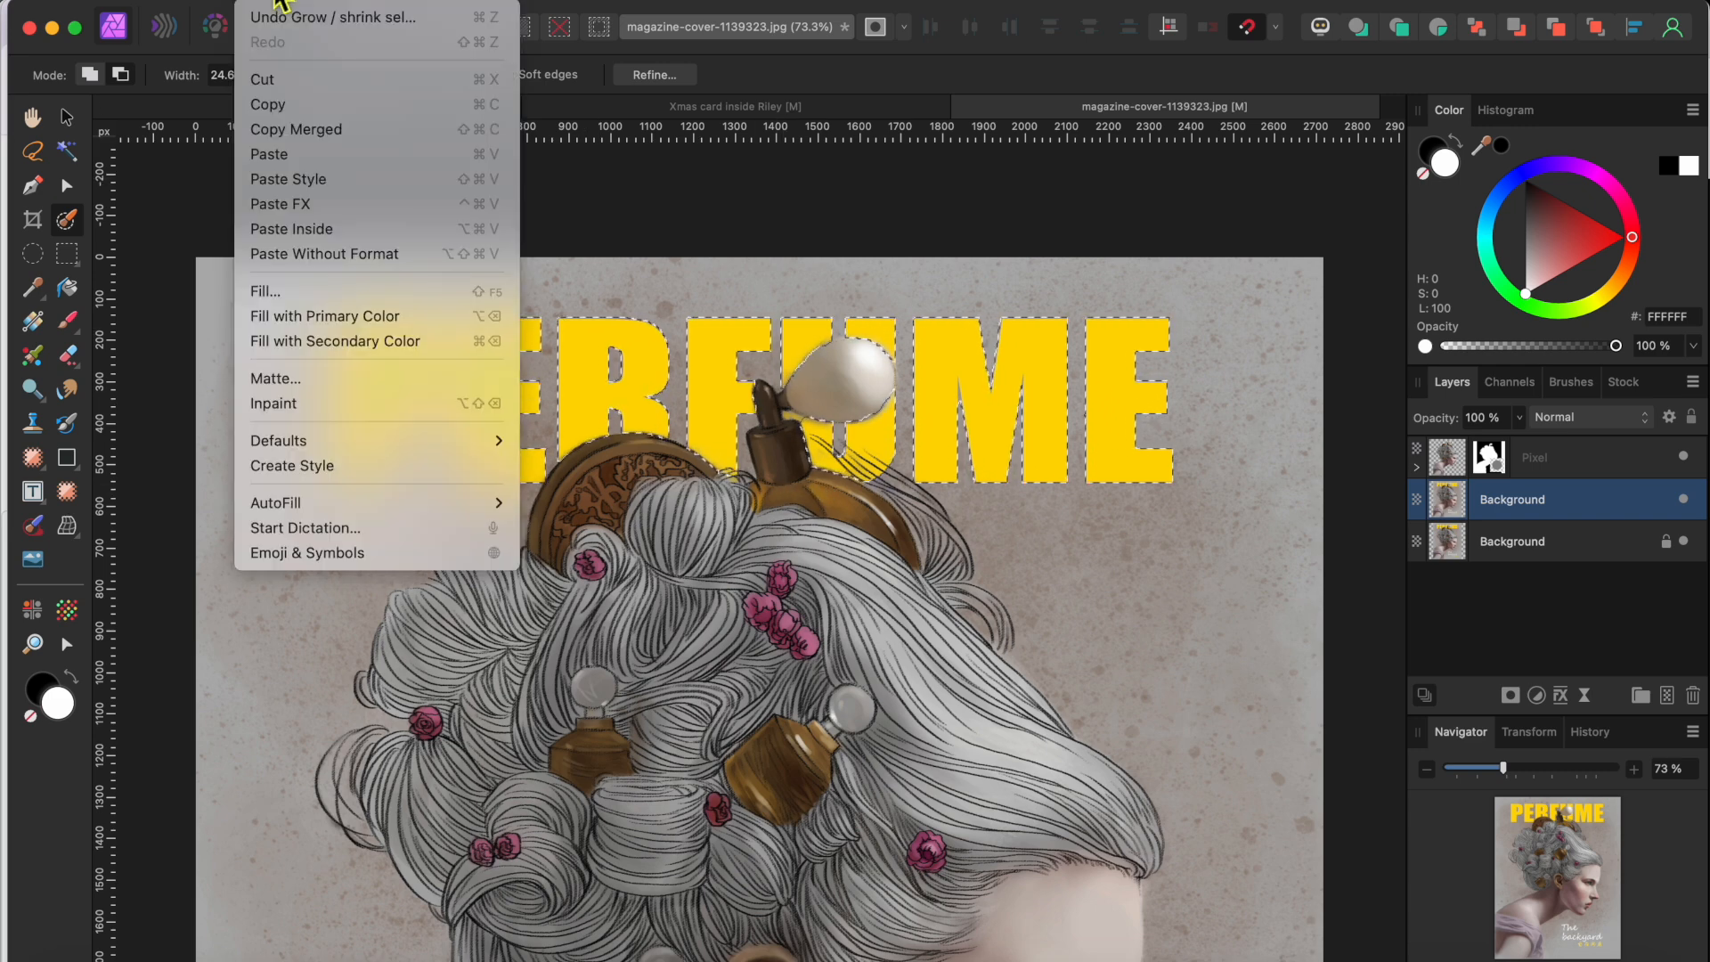
{"action": "mouse_move", "coordinate": [274, 402]}
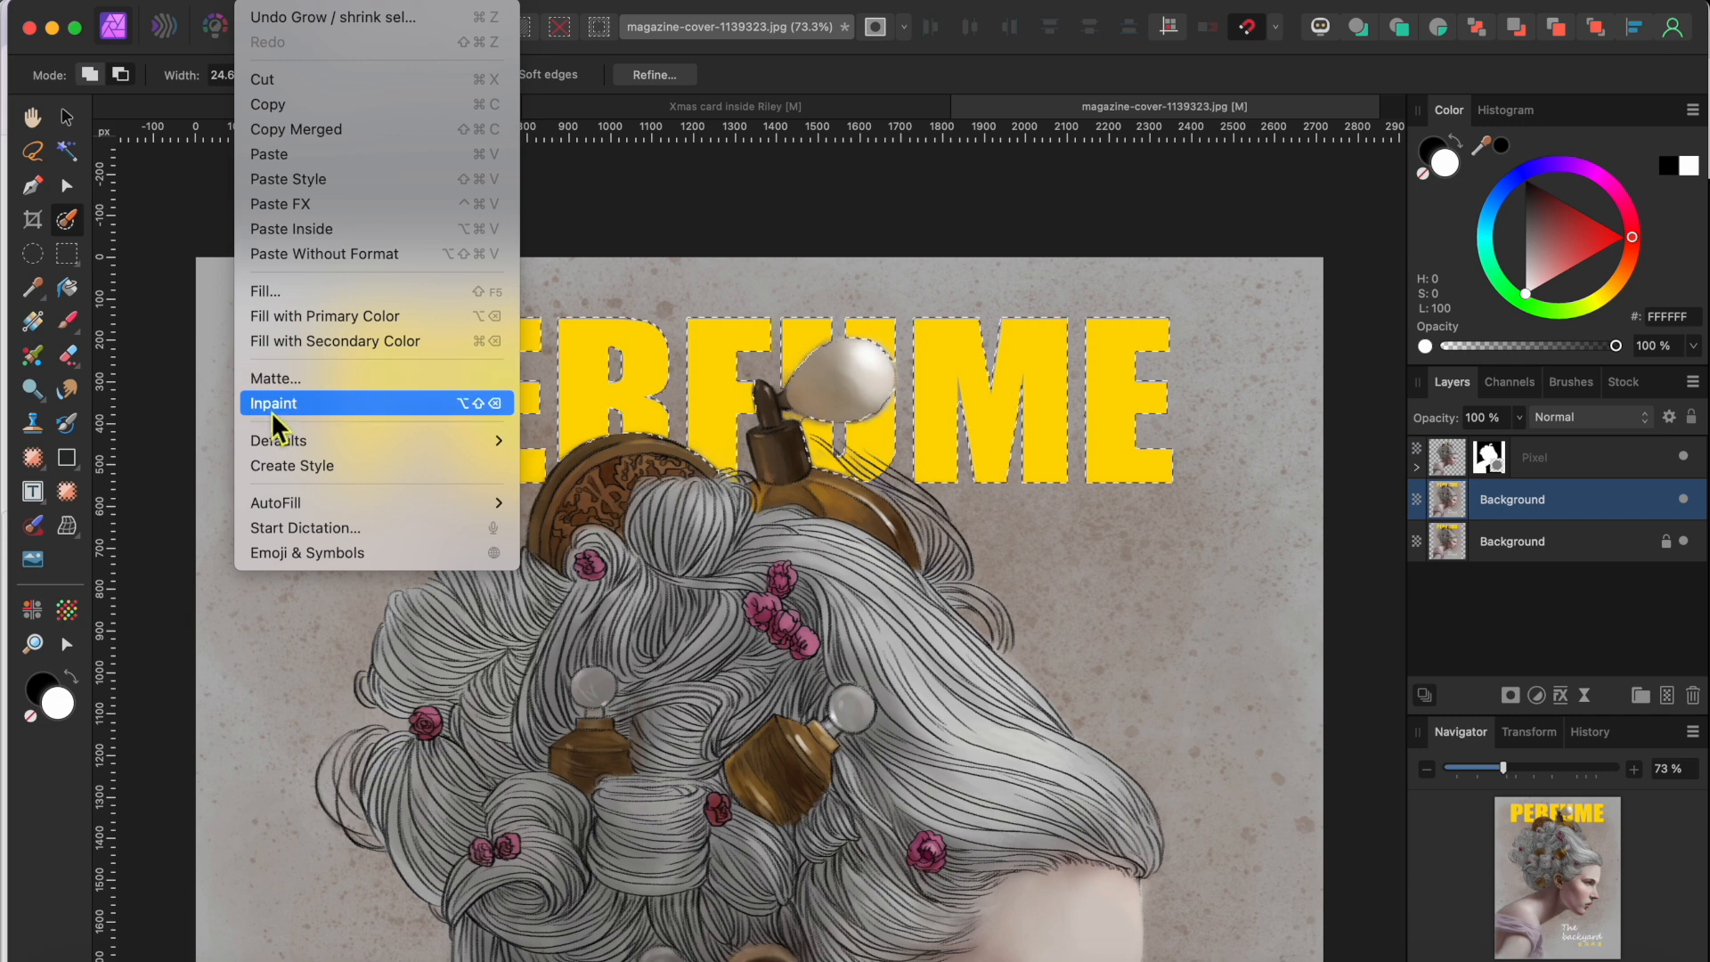
{"action": "mouse_move", "coordinate": [273, 317]}
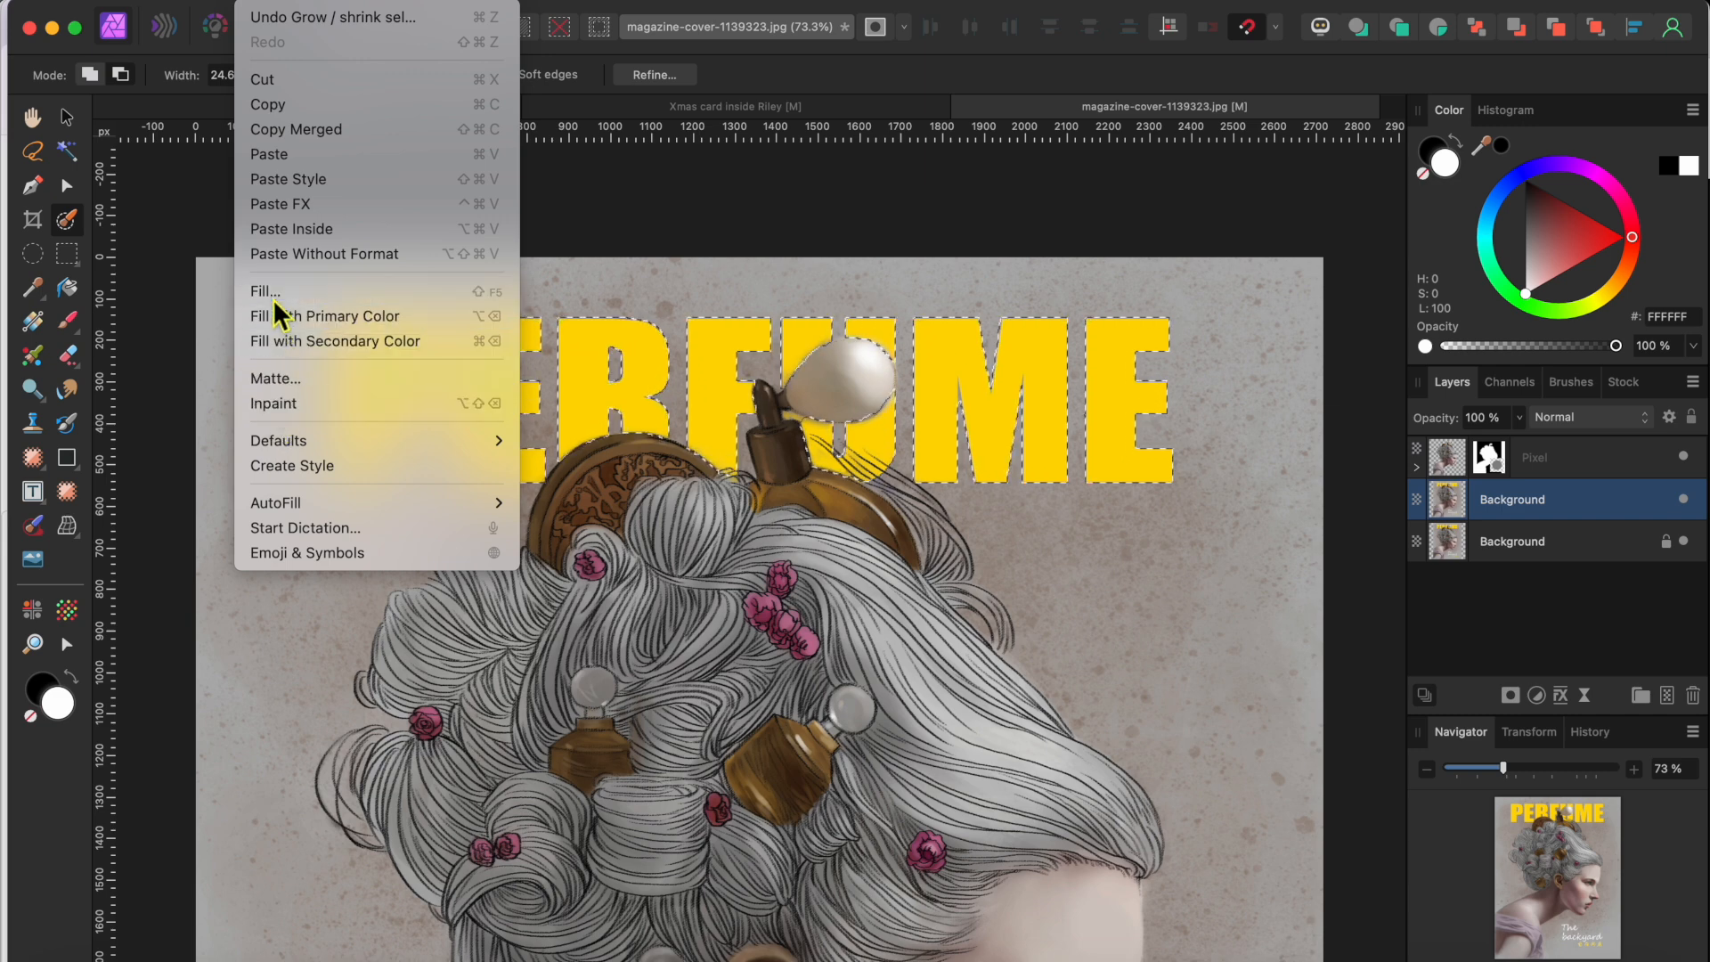
Fill the title selection with Inpainting so speckled background replaces the PERFUME letters.
{"action": "left_click", "coordinate": [263, 290]}
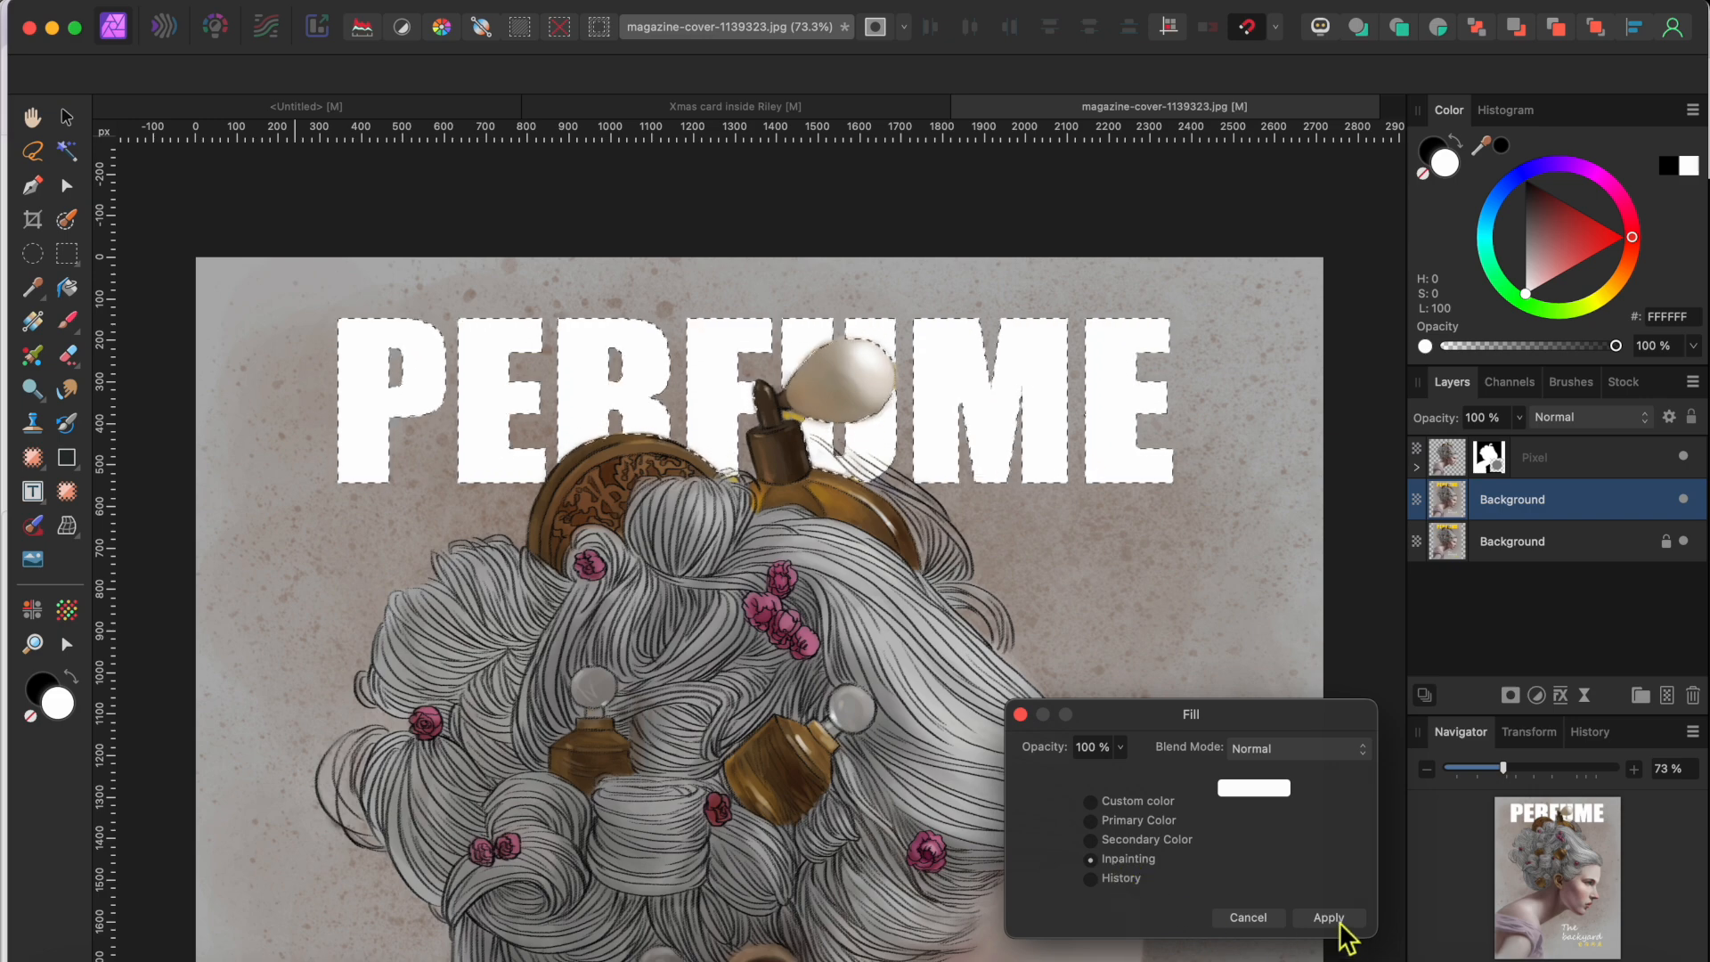
{"action": "left_click", "coordinate": [1327, 918]}
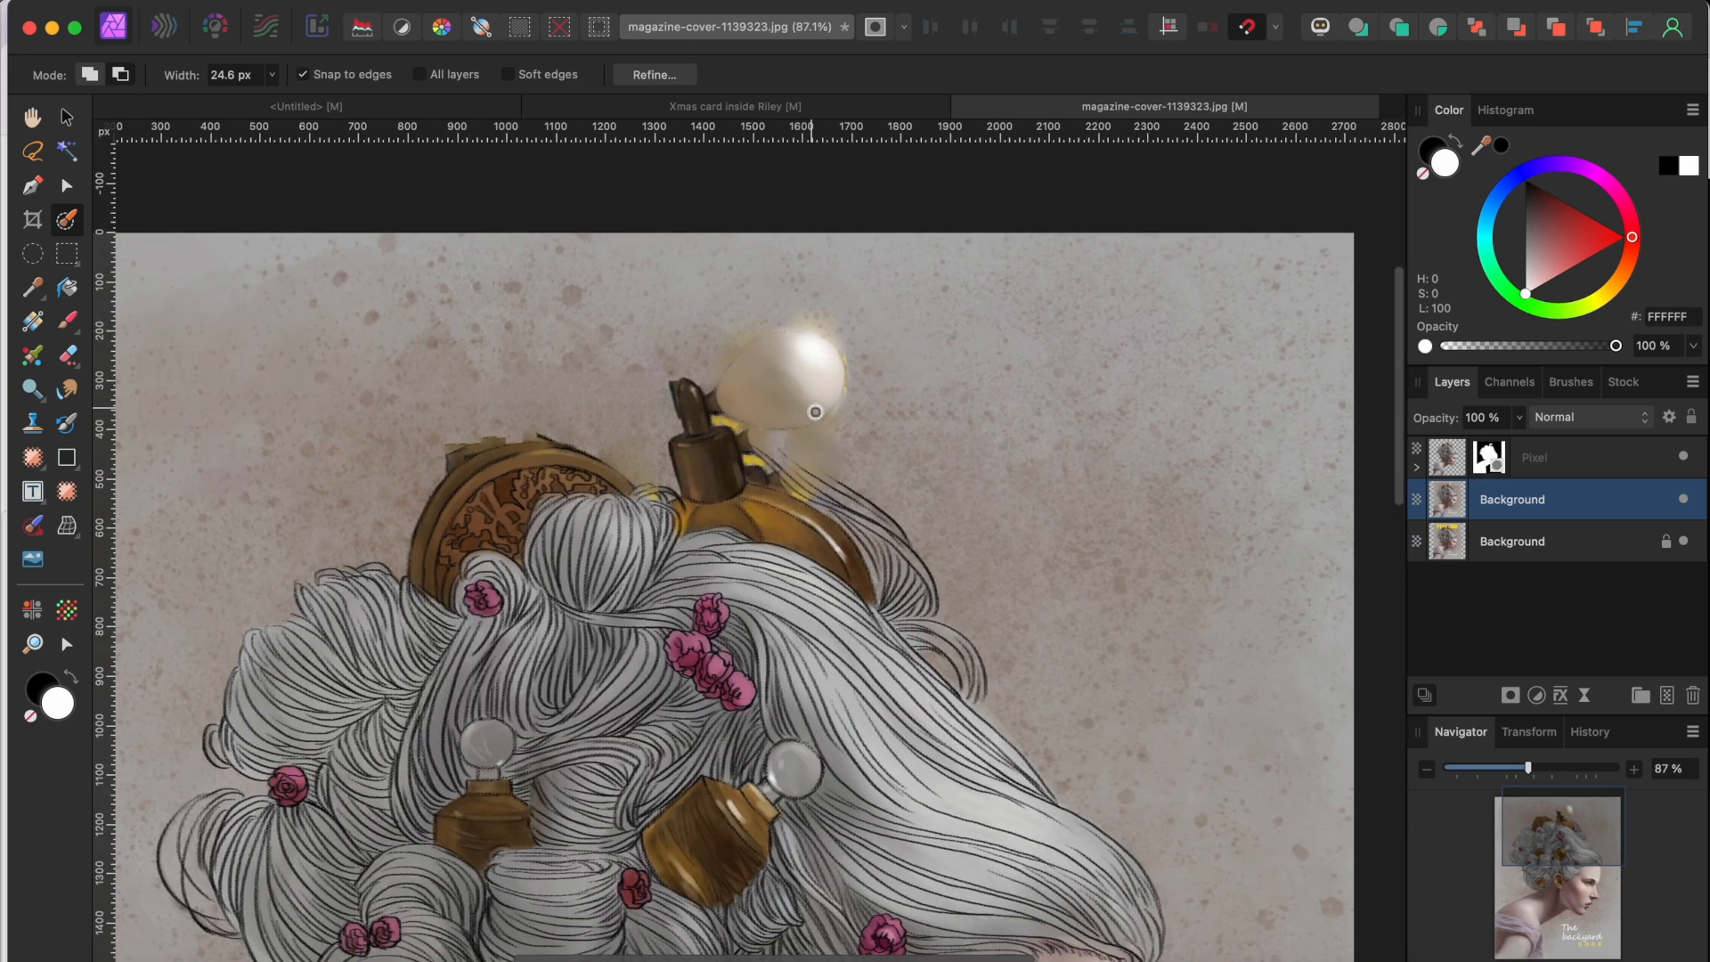
{"action": "scroll", "scroll_direction": "down", "scroll_amount": 3}
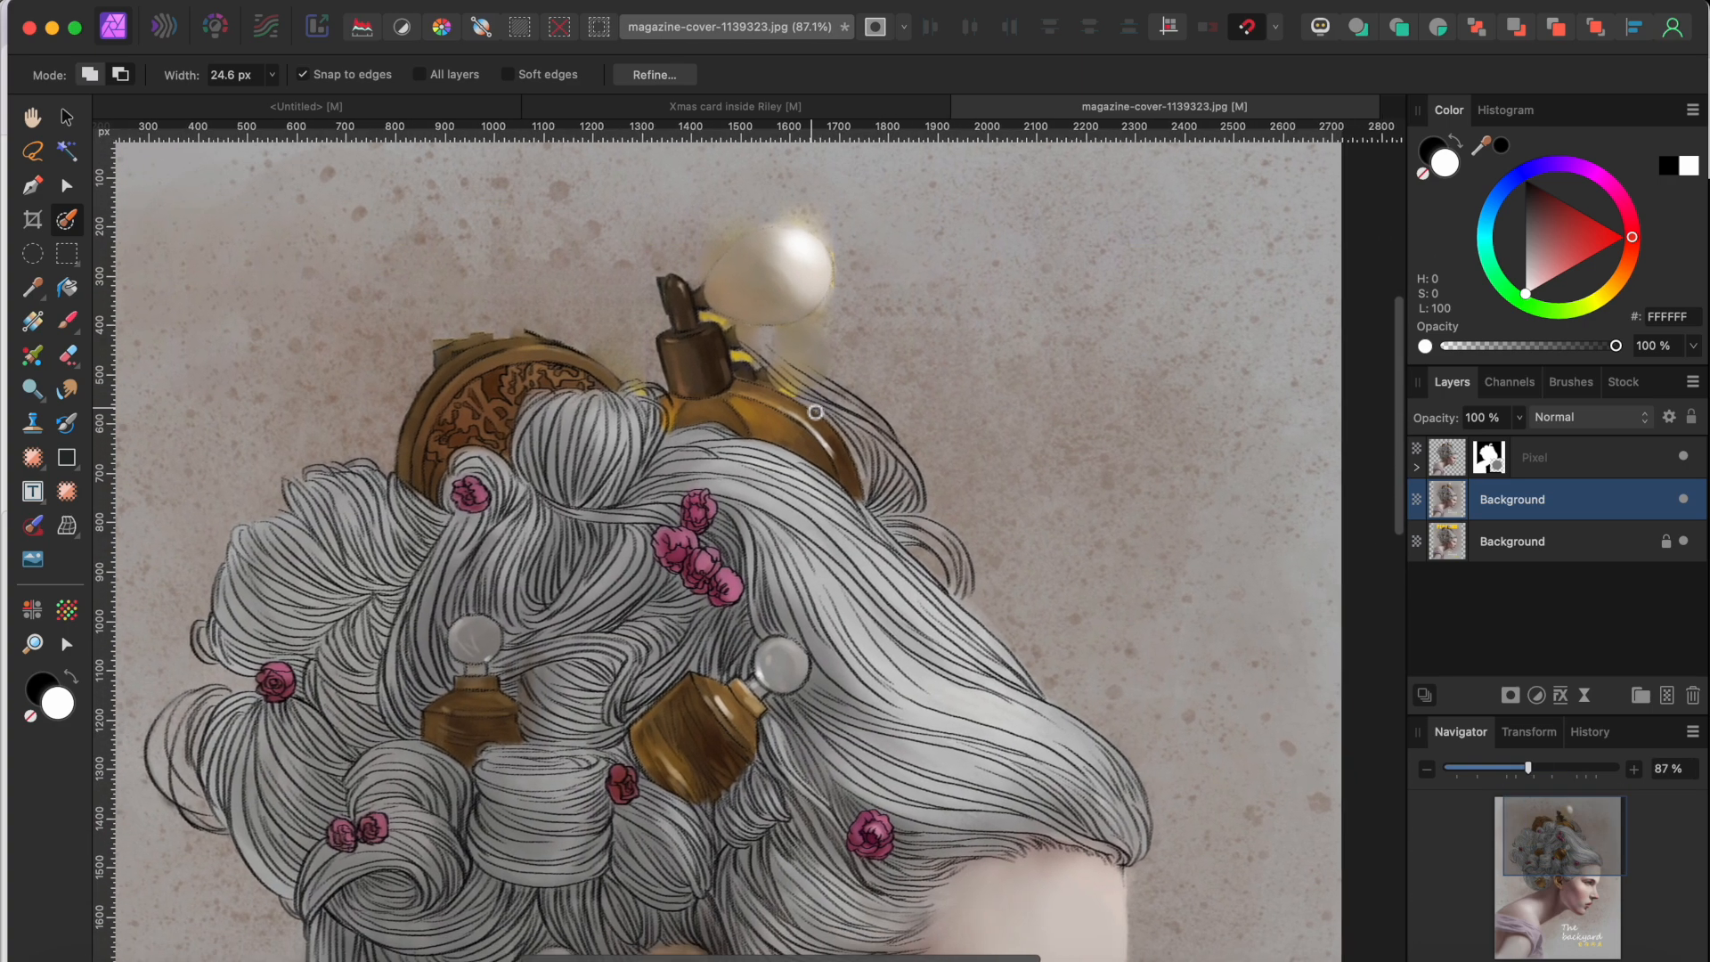
{"action": "scroll", "scroll_direction": "down", "scroll_amount": 3}
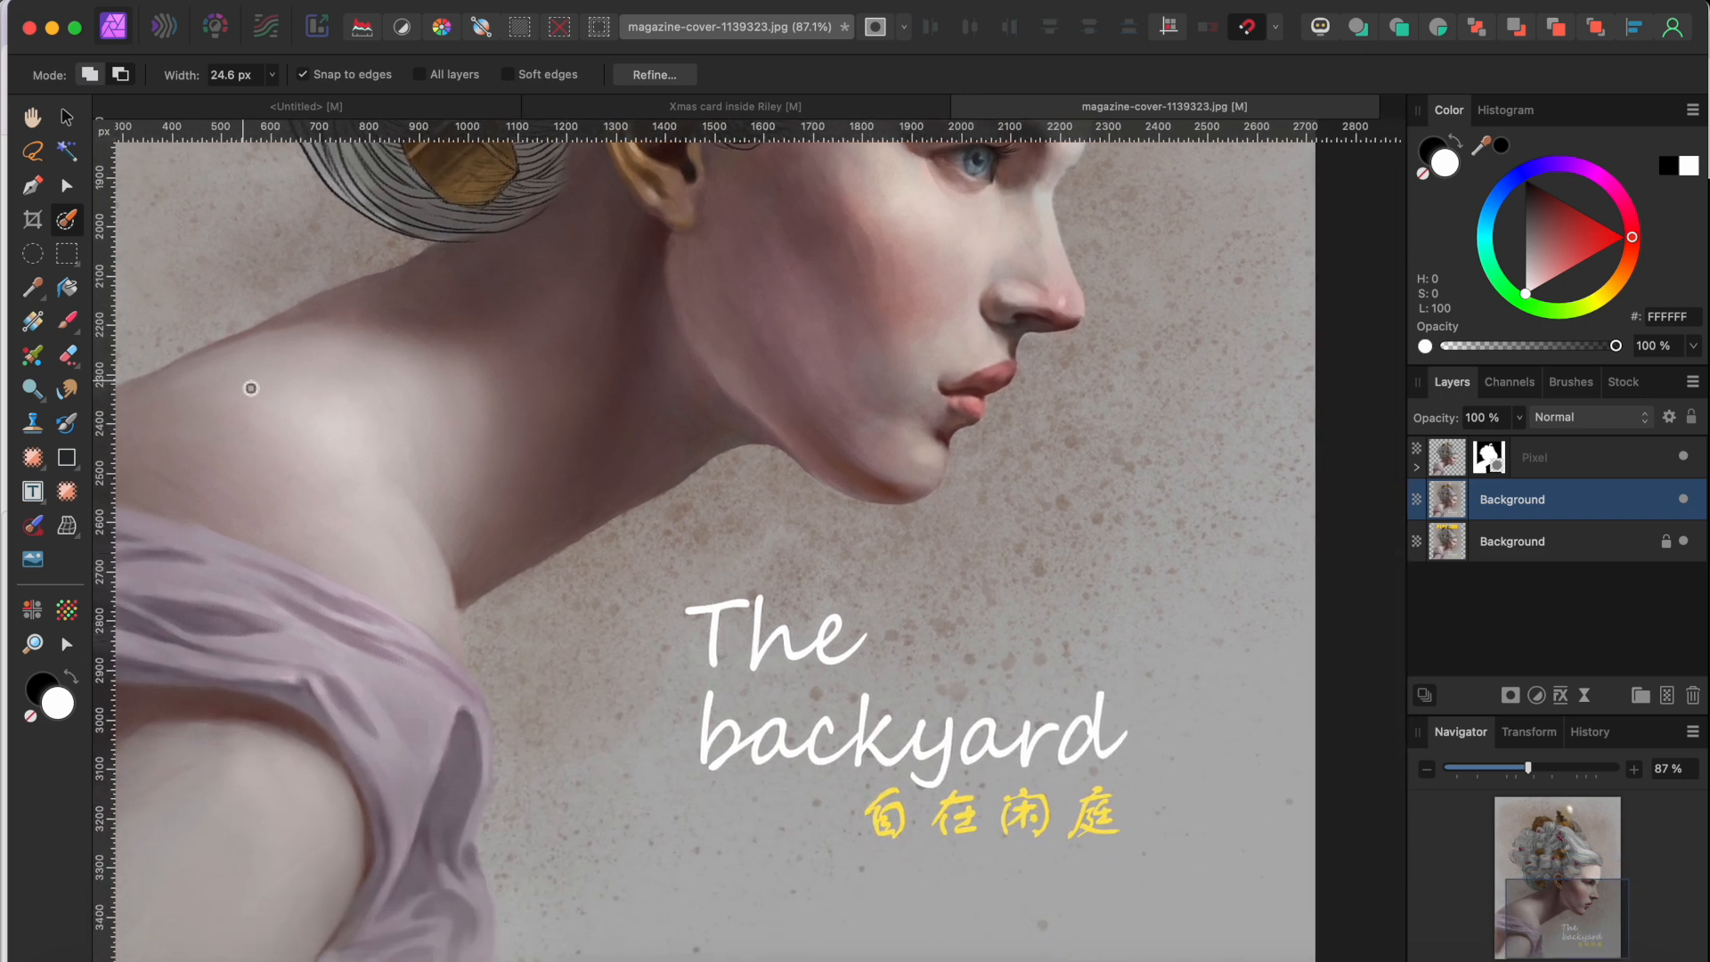
{"action": "mouse_move", "coordinate": [71, 464]}
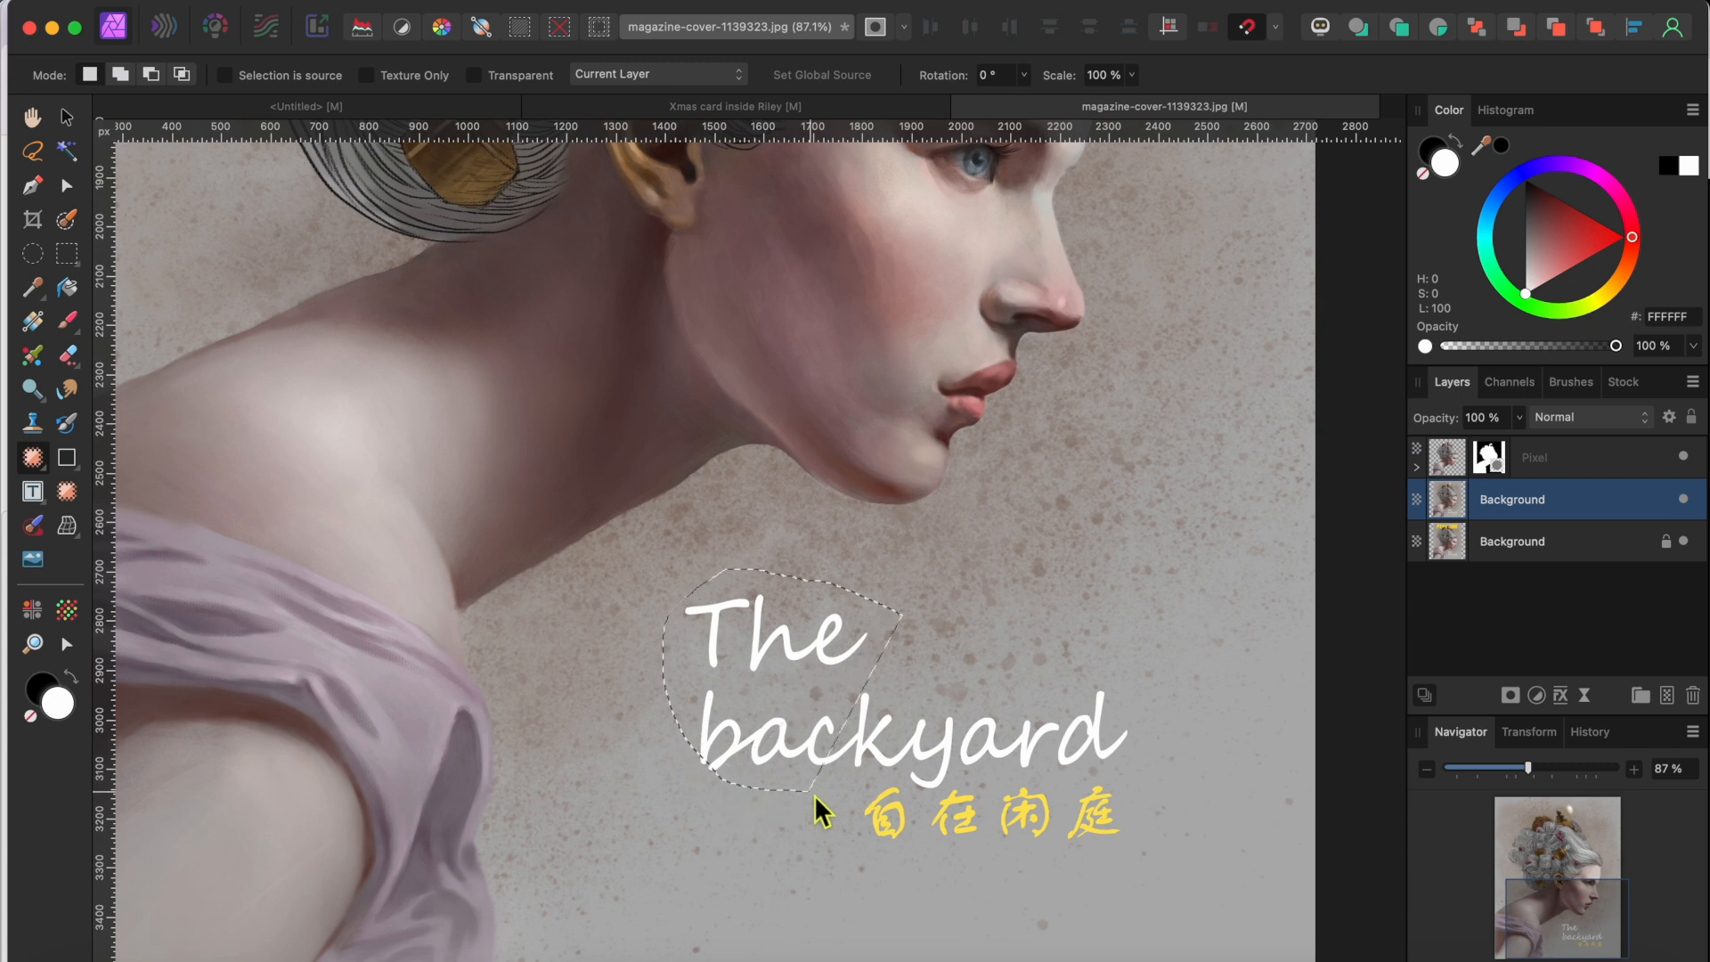
Paint over the bottom 'The backyard' text and caption with the Inpainting Brush to remove it.
{"action": "left_click_drag", "start_coordinate": [823, 812], "coordinate": [1183, 807]}
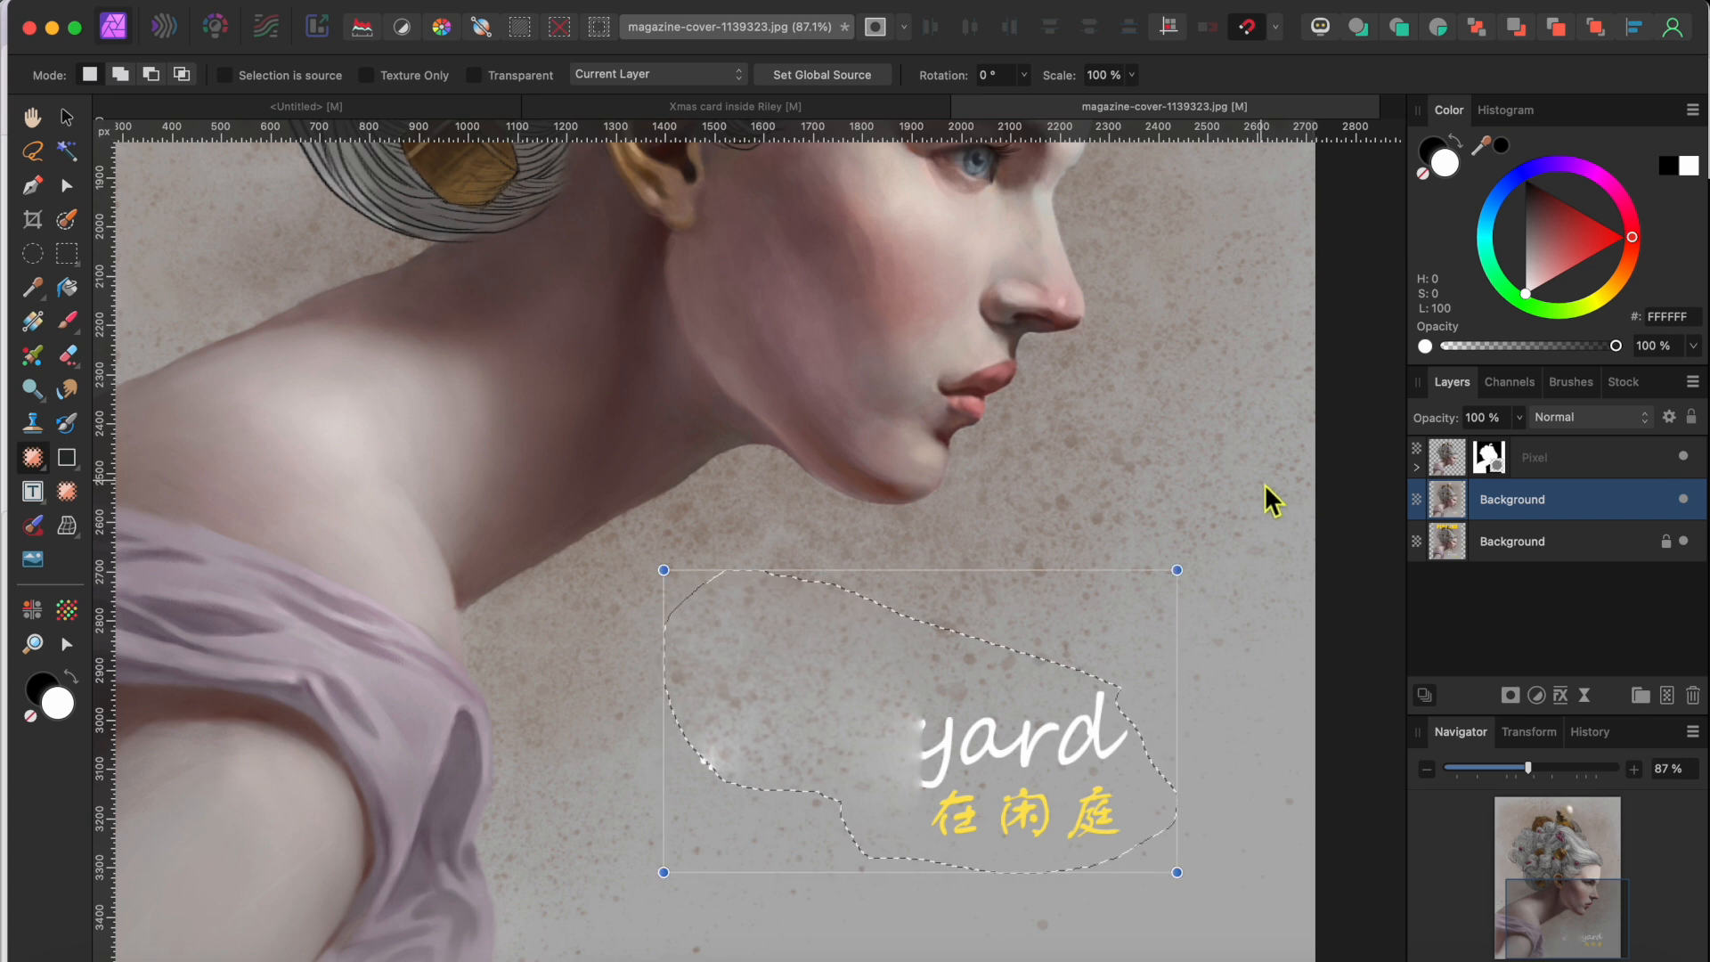
{"action": "mouse_move", "coordinate": [1194, 458]}
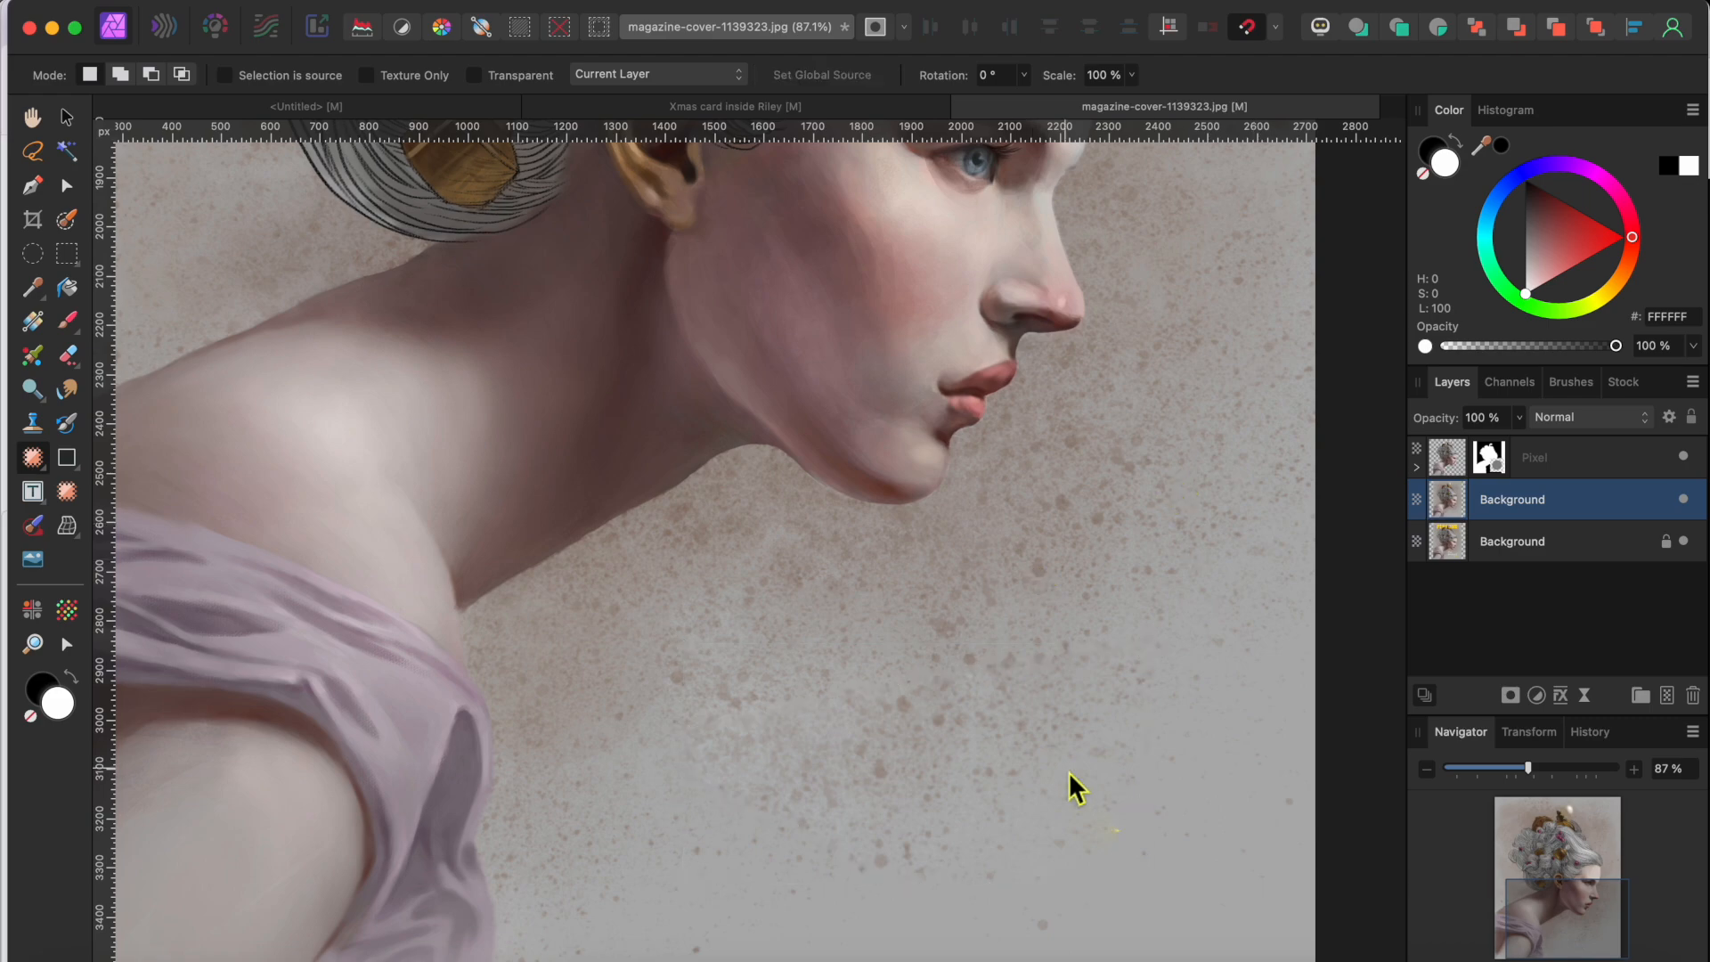
{"action": "mouse_move", "coordinate": [1121, 740]}
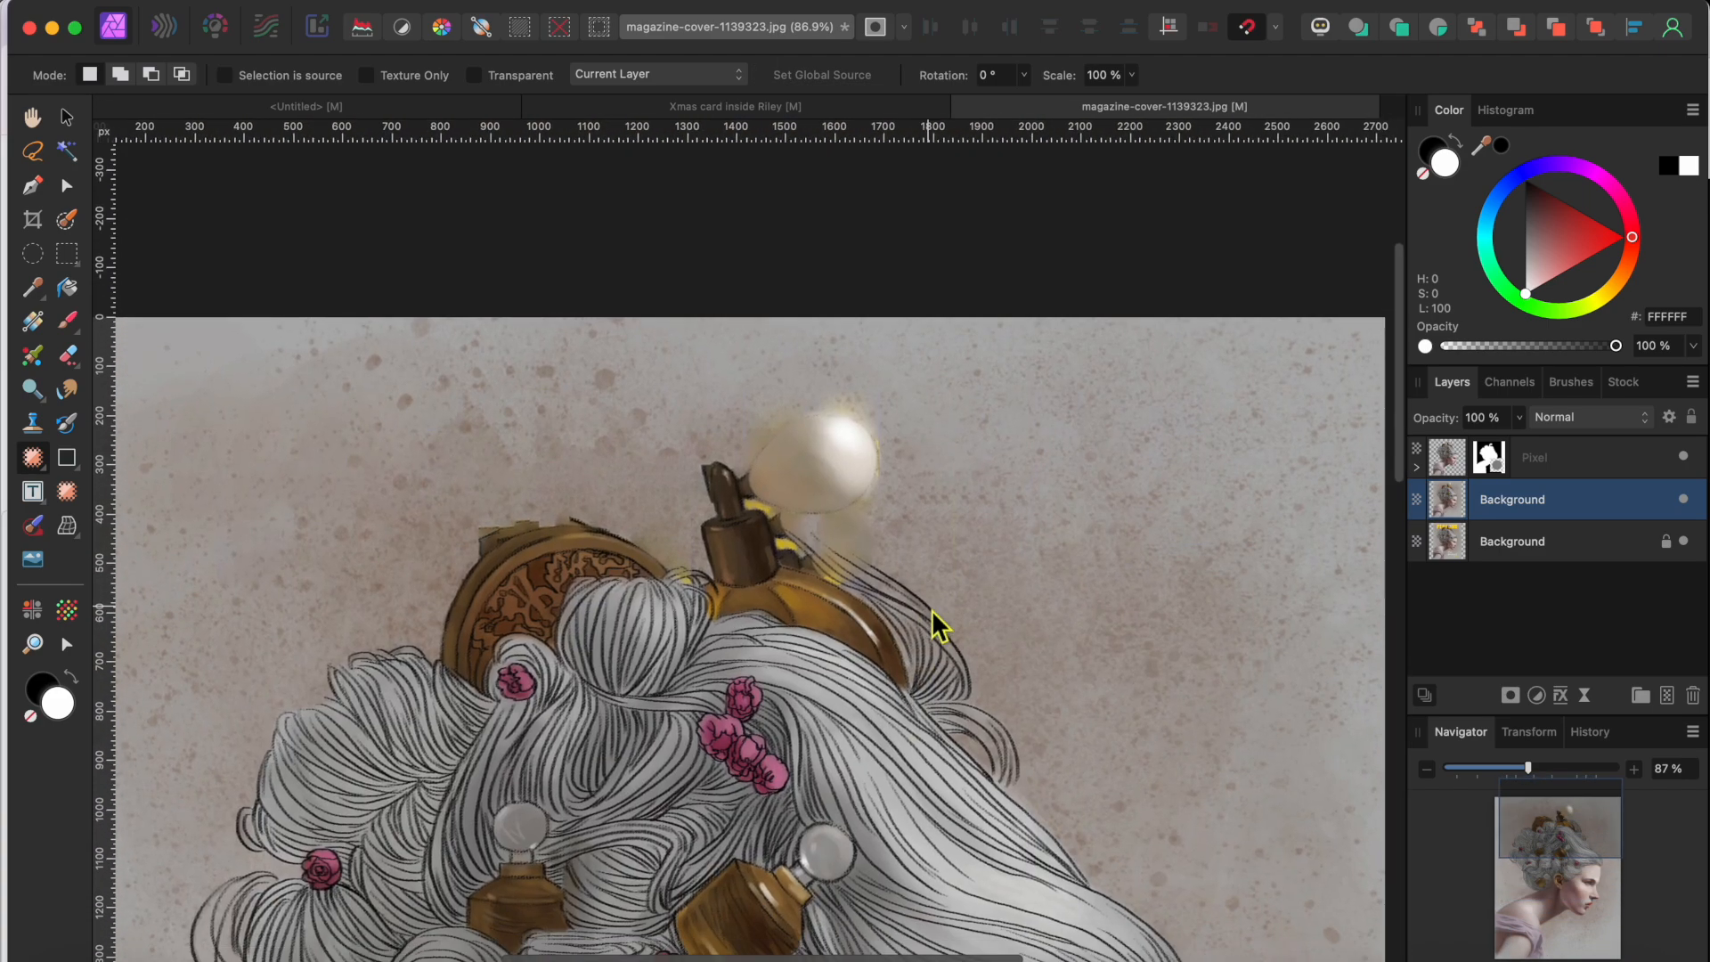
Make the middle Background copy the active layer and pick the Clone Brush.
{"action": "left_click", "coordinate": [1537, 458]}
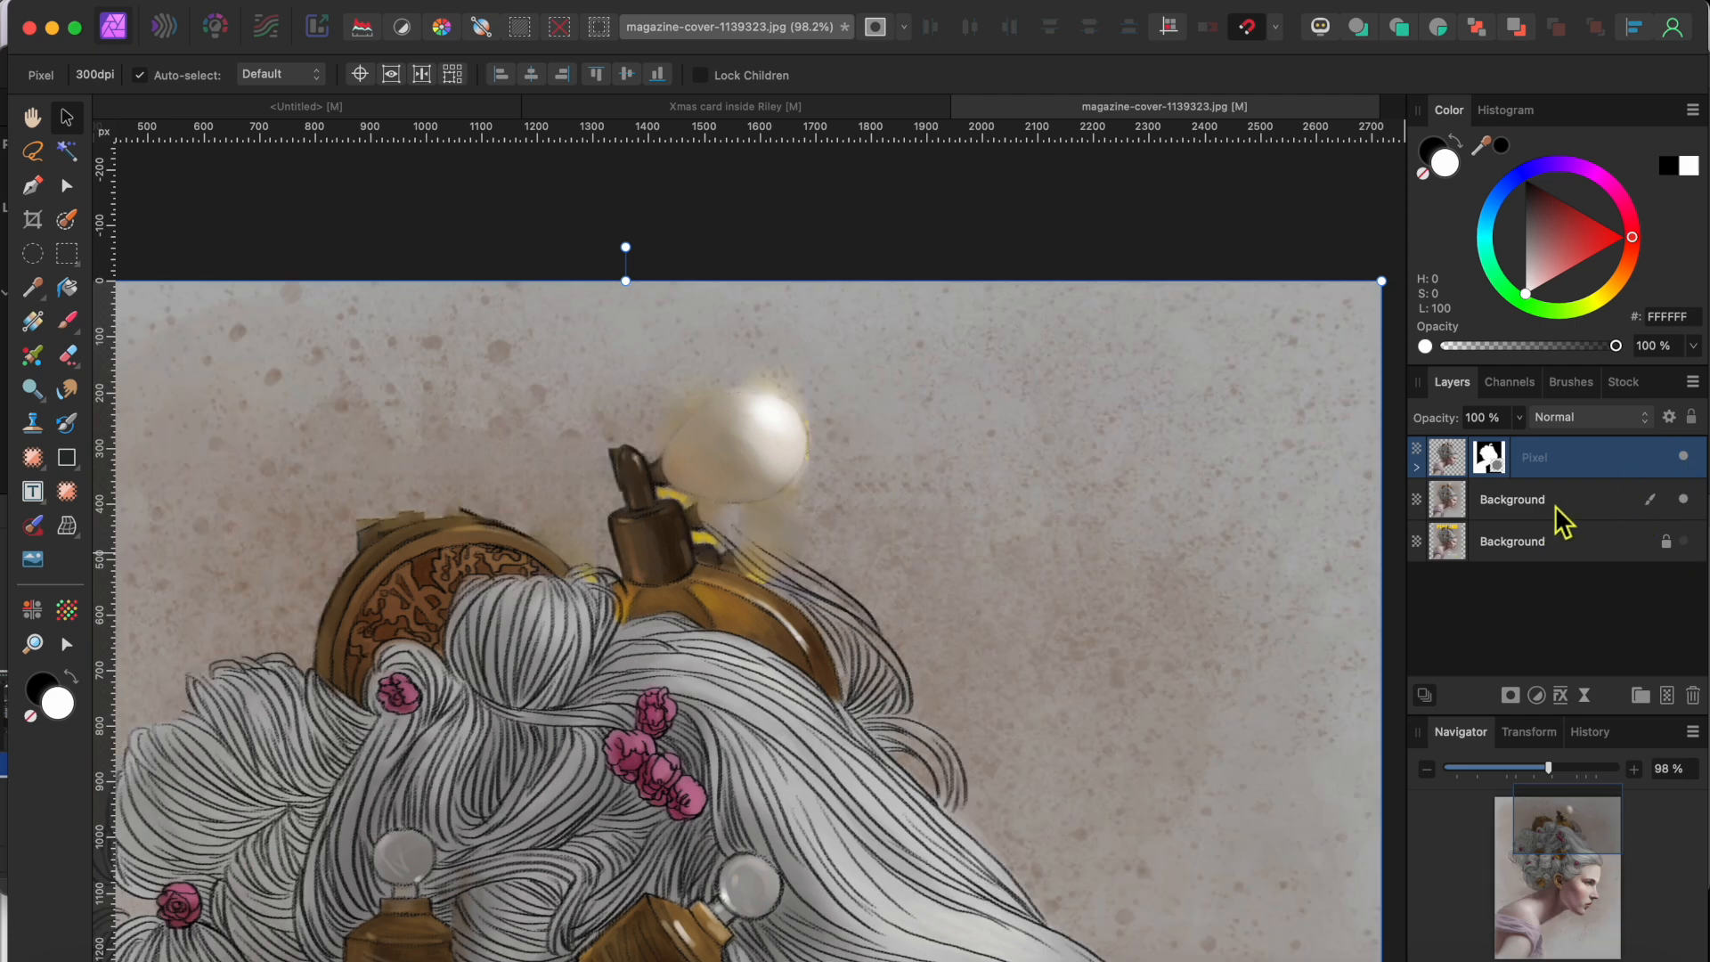
{"action": "left_click", "coordinate": [1513, 499]}
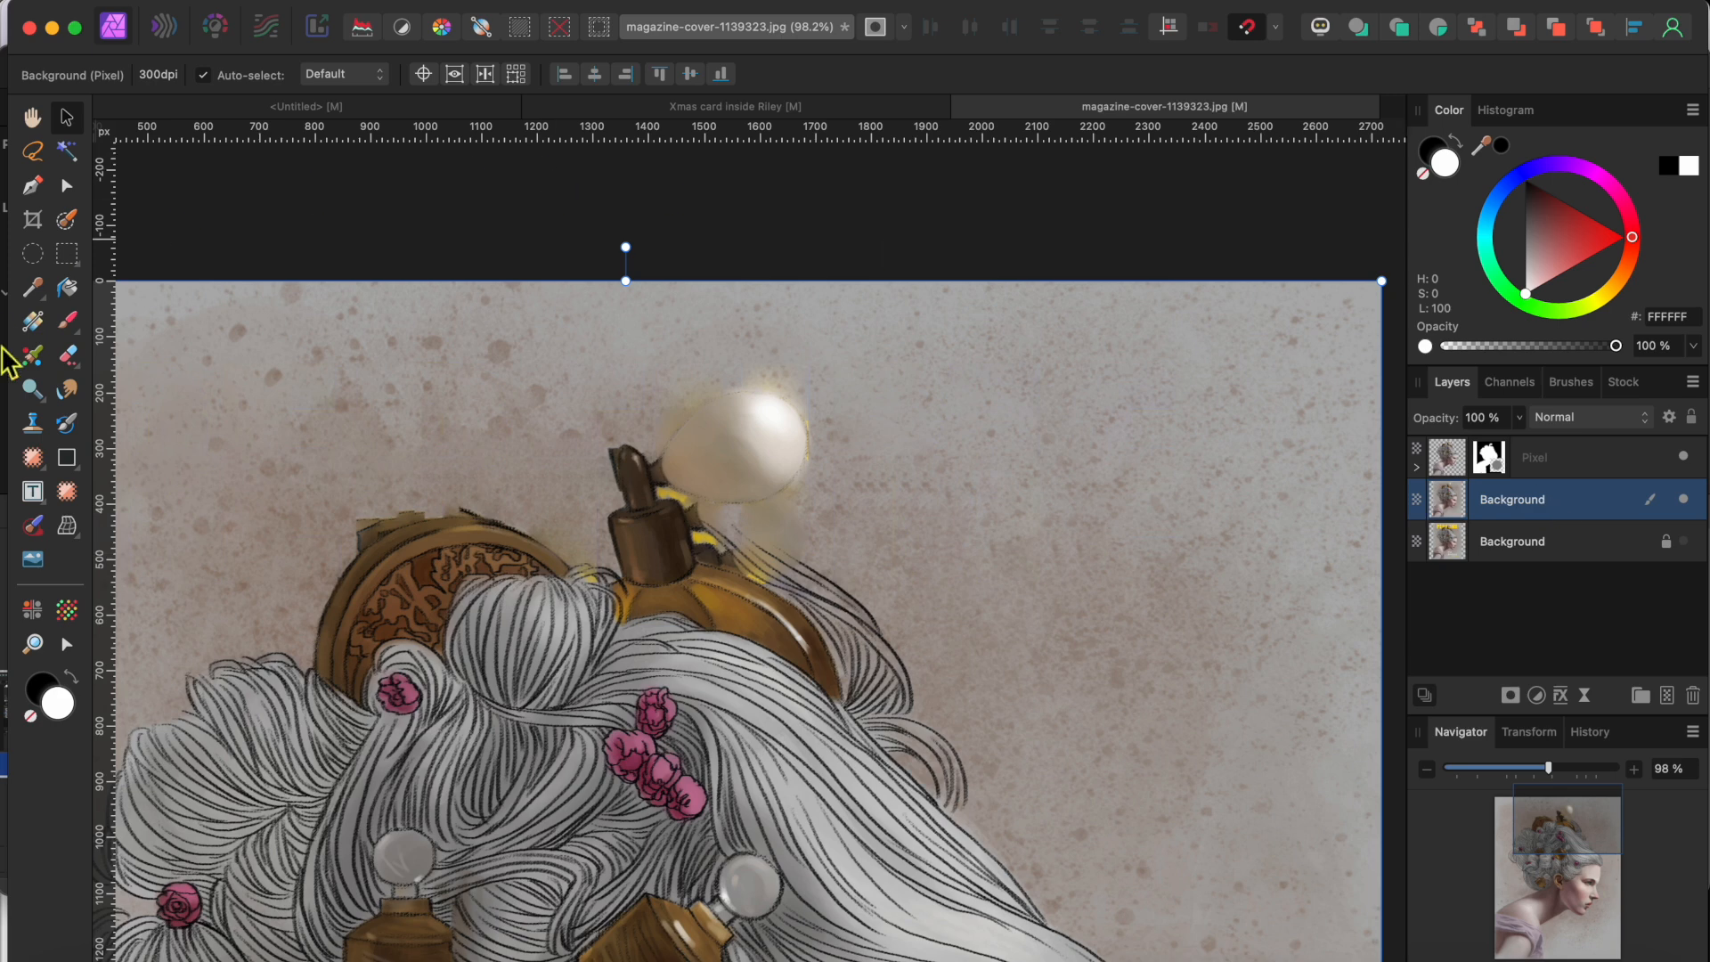
{"action": "left_click", "coordinate": [32, 424]}
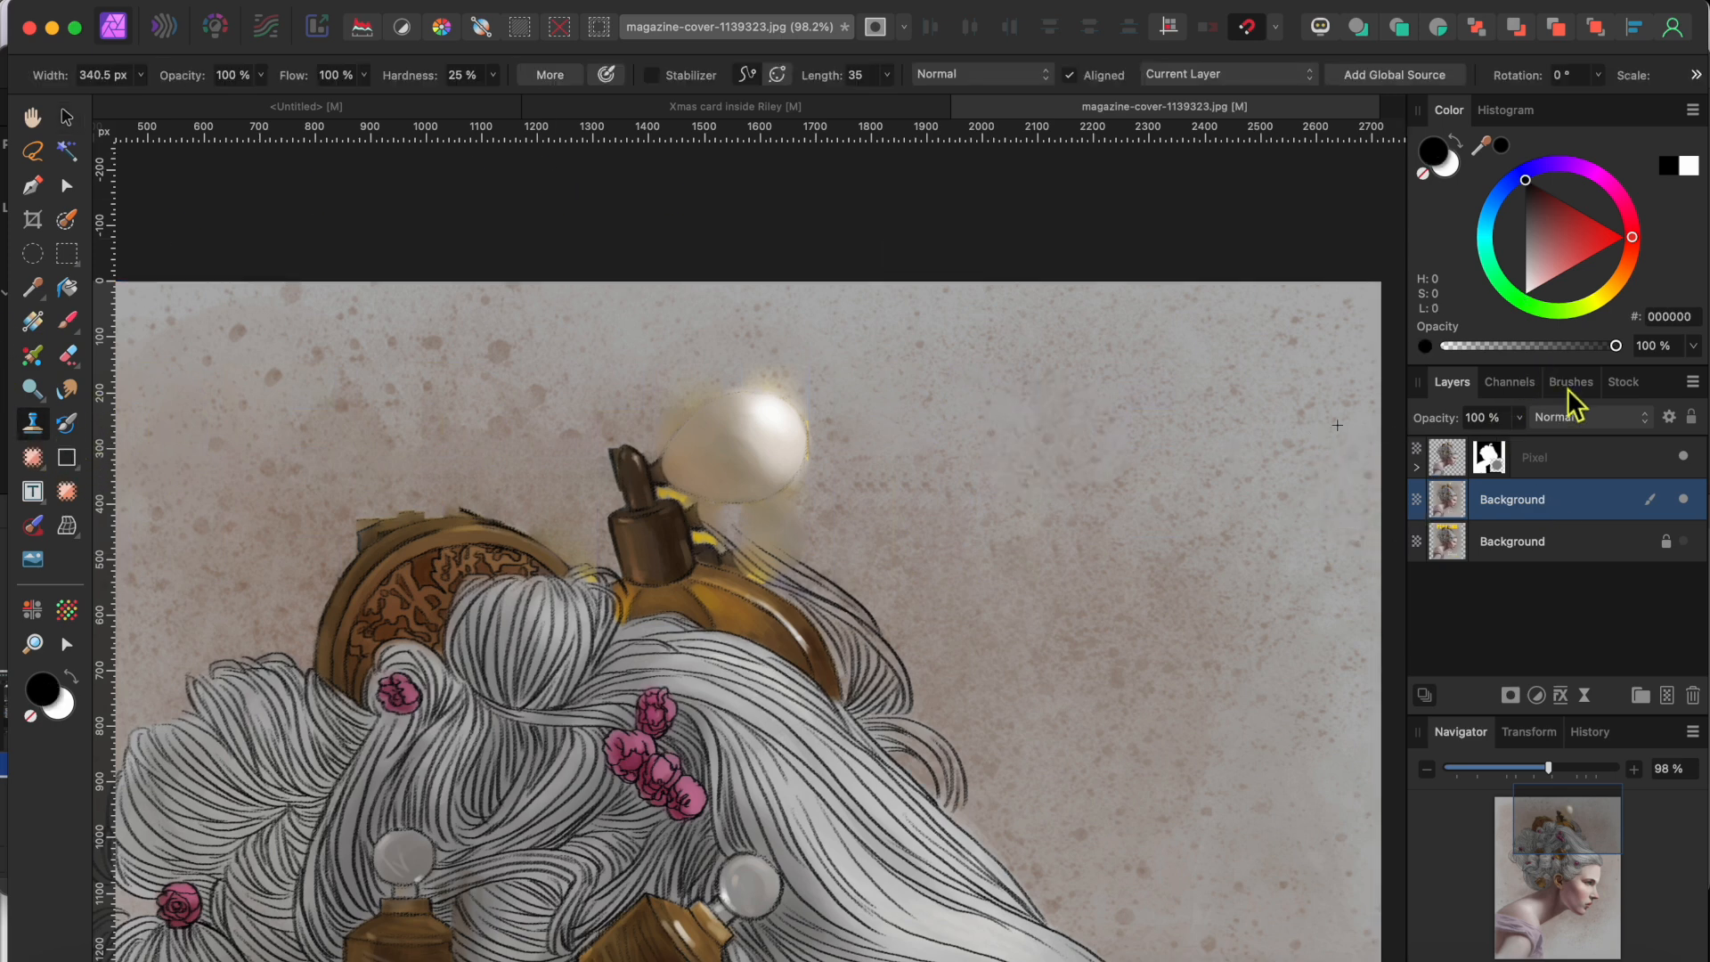
Choose the 128 Round Soft Brush and clone speckled texture over leftover marks near the hair.
{"action": "left_click", "coordinate": [1571, 381]}
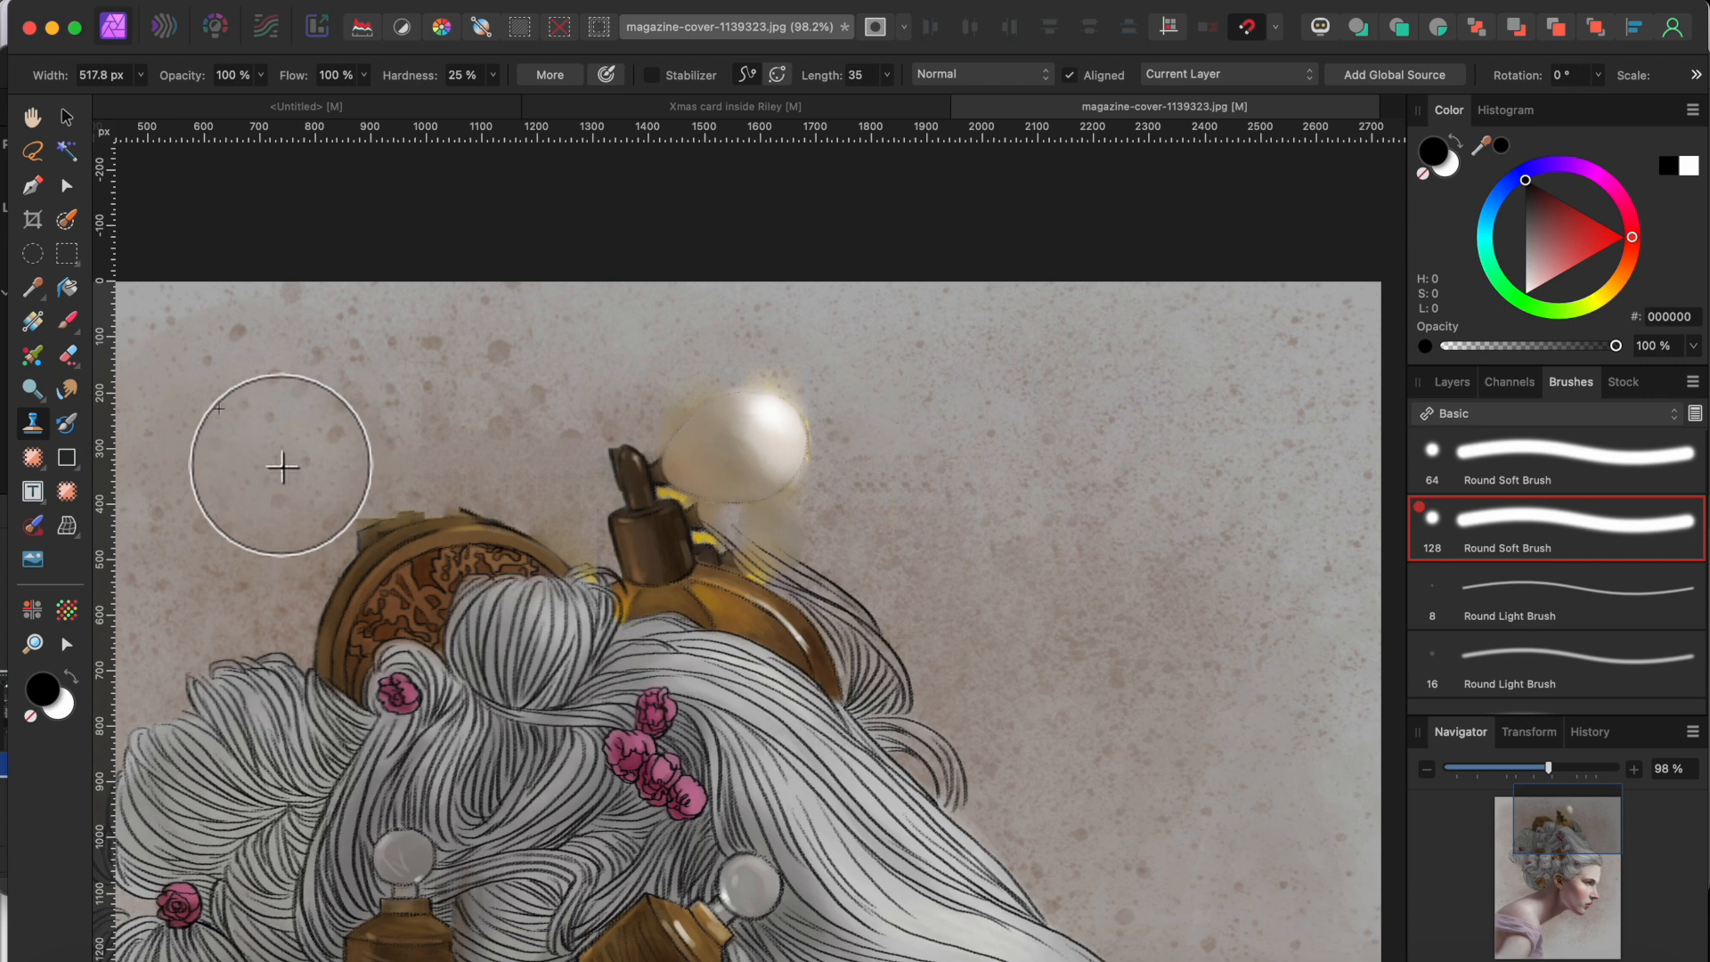
{"action": "mouse_move", "coordinate": [271, 431]}
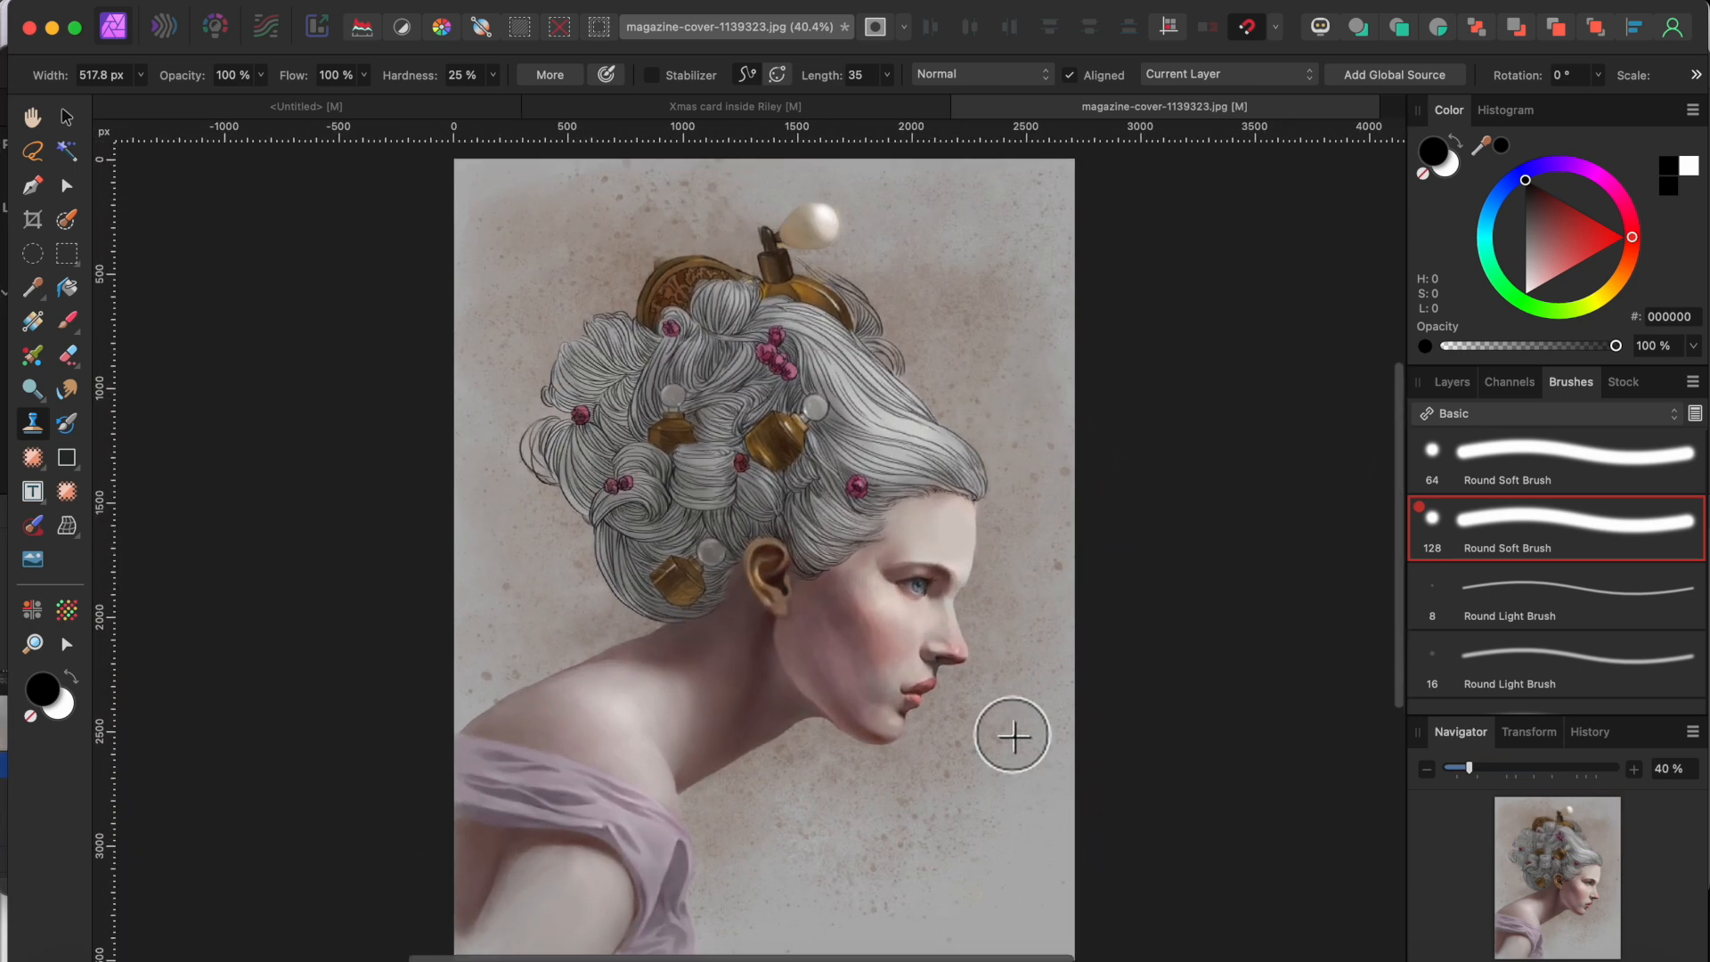
Return to the Layers list and toggle top-layer visibility to compare, ending on the cleaned cover.
{"action": "left_click", "coordinate": [1452, 382]}
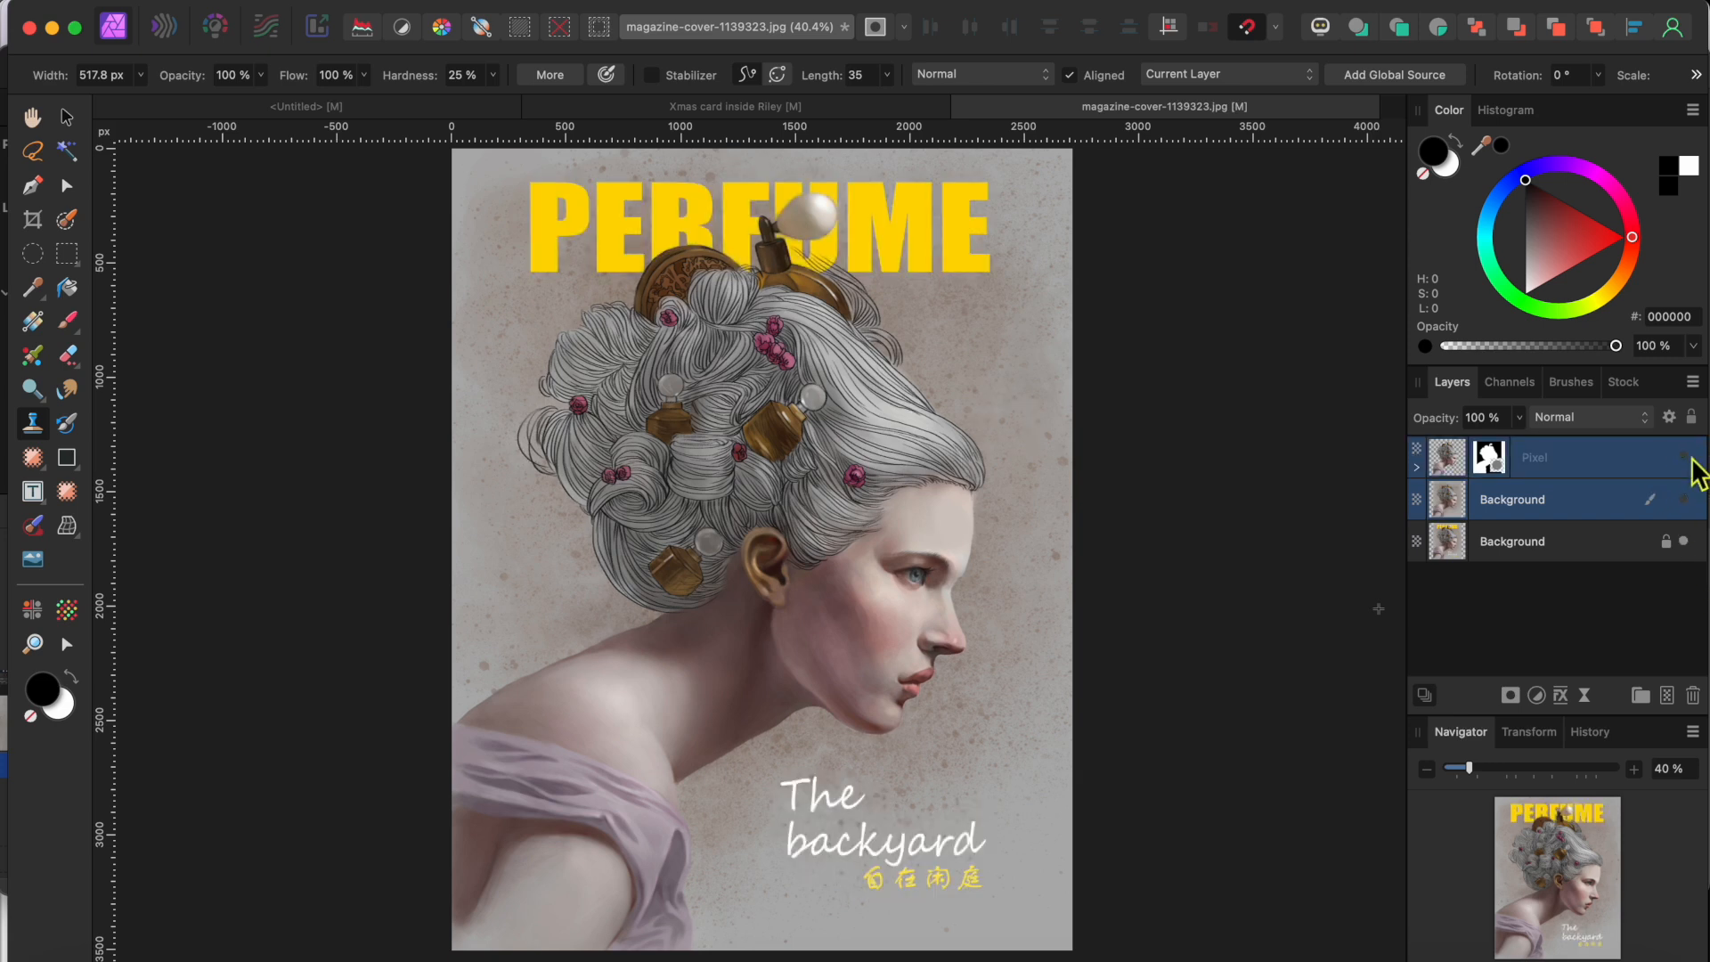
{"action": "left_click", "coordinate": [1684, 458]}
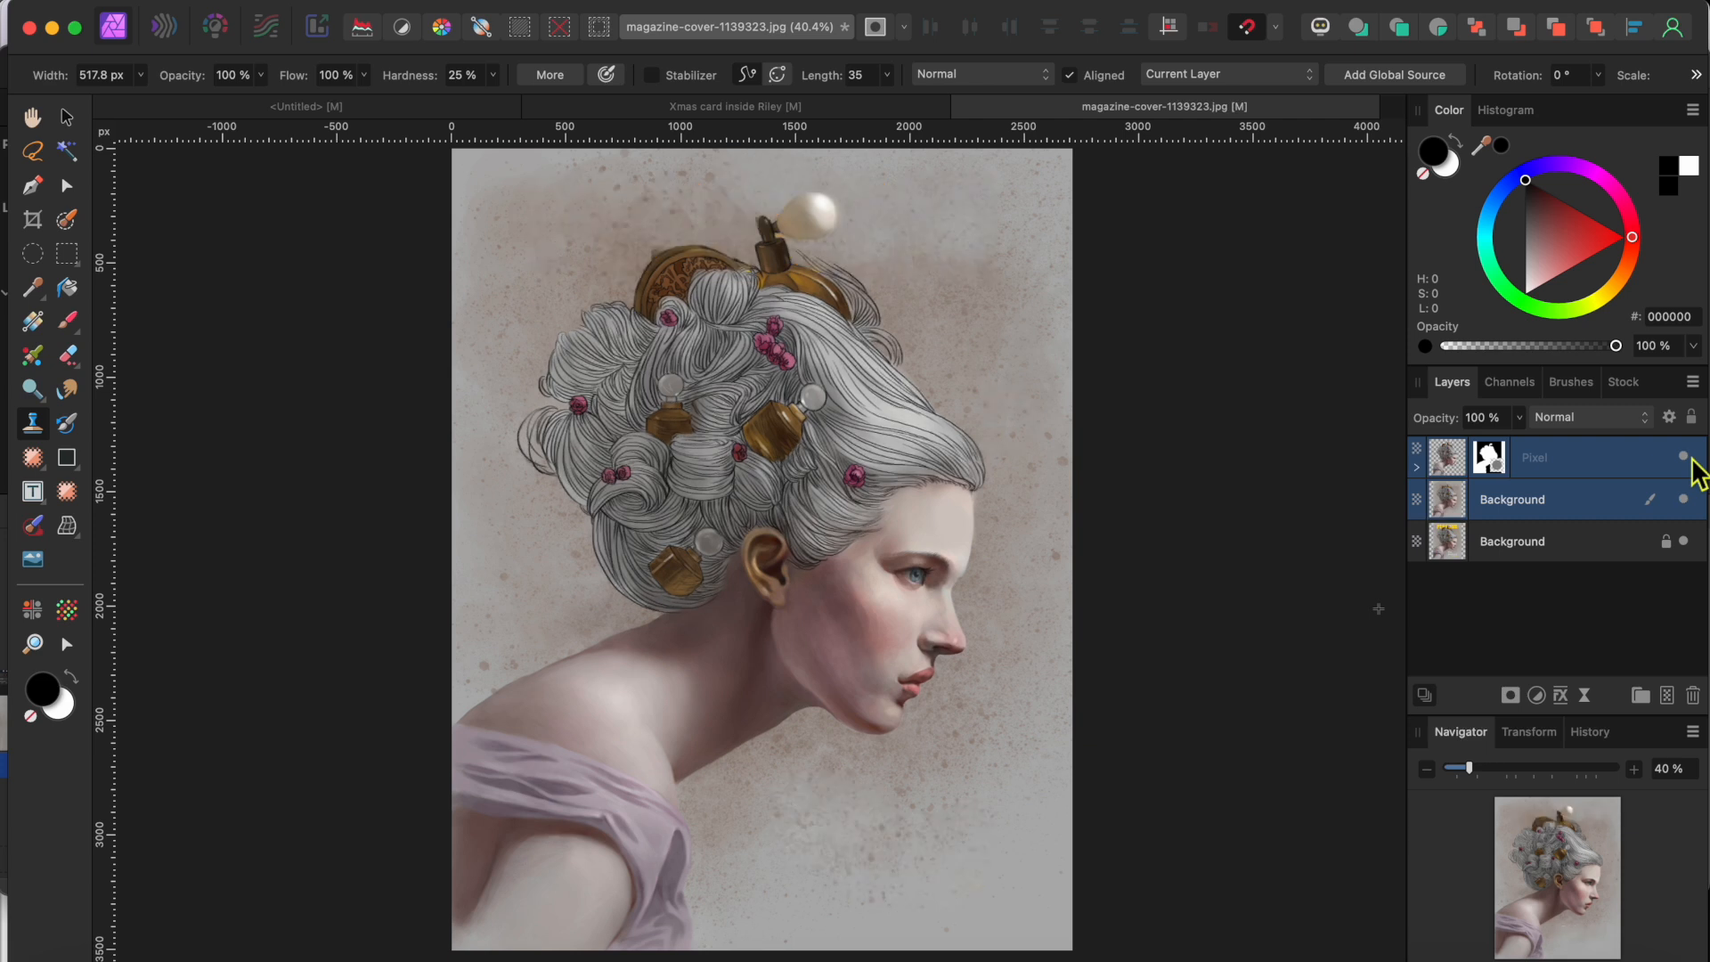